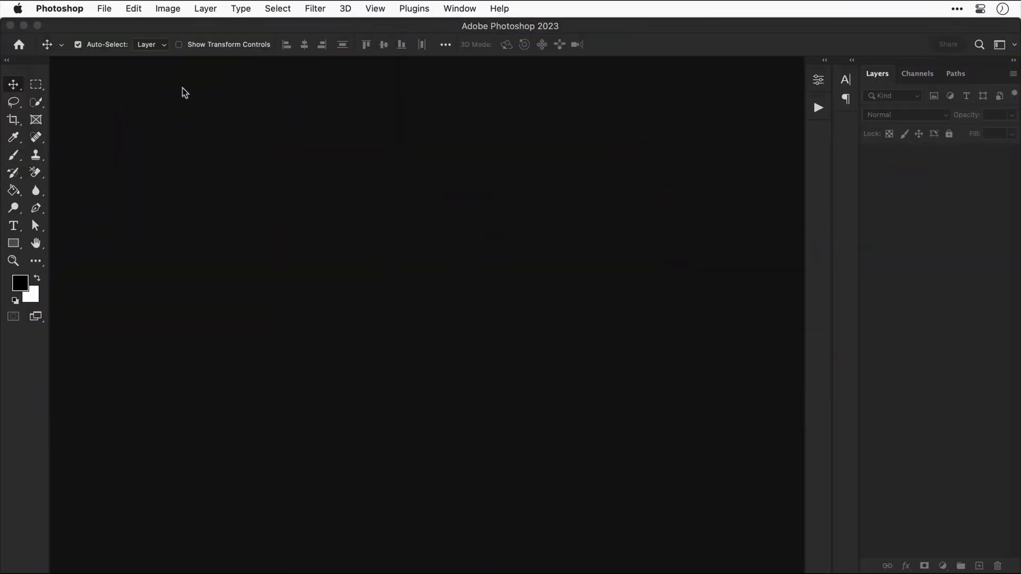
Step: Create a new 3840×2160 px, 300 ppi document with a black background
click(105, 9)
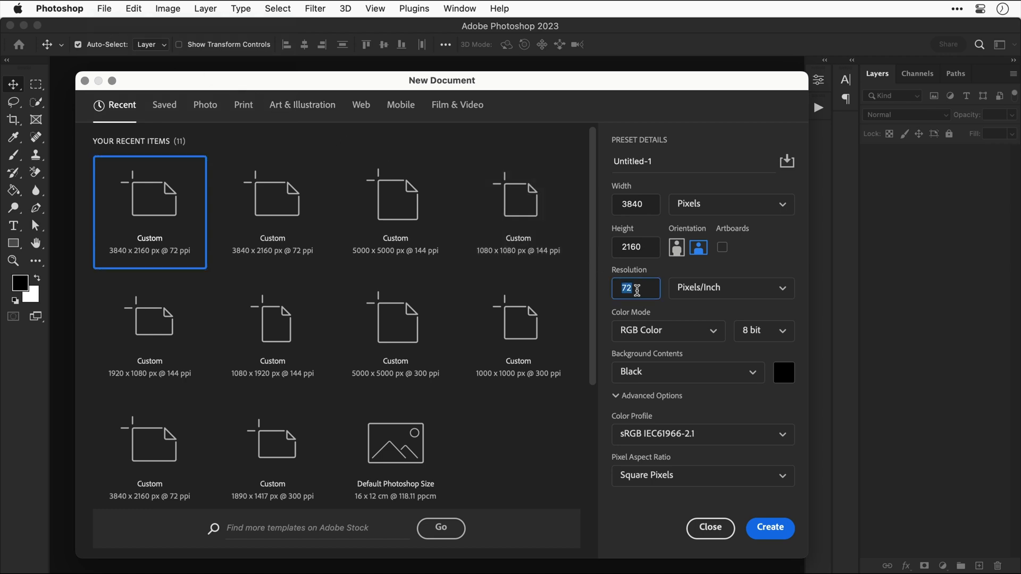
click(770, 528)
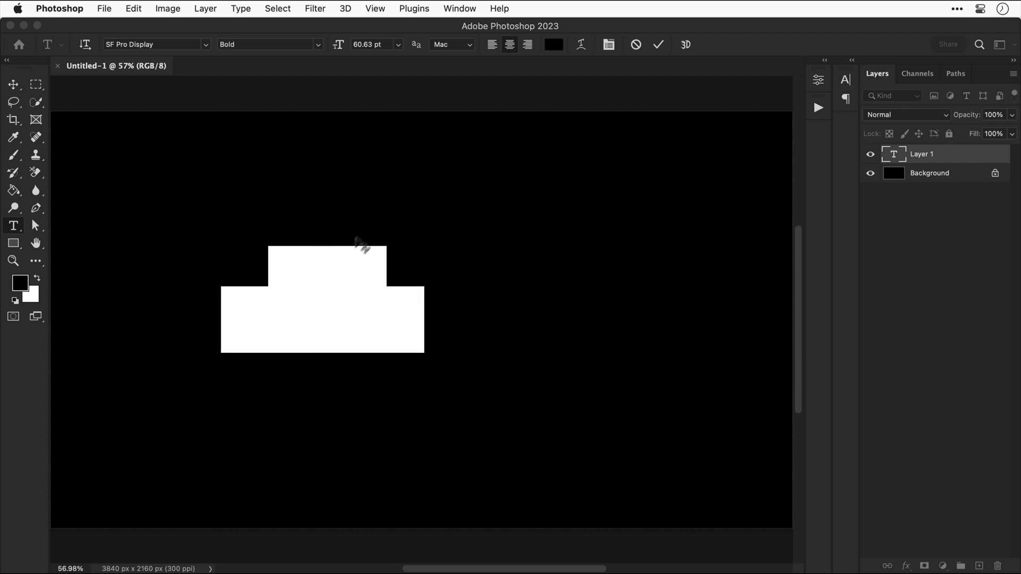
Step: Set the two-line 'I AM FROZEN' title's text colour to white
click(554, 45)
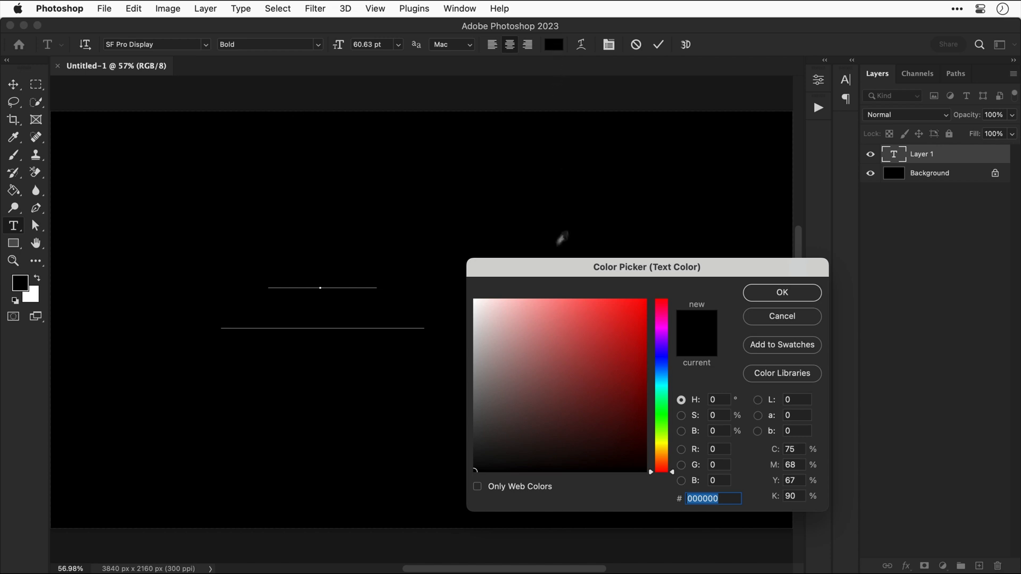
click(473, 296)
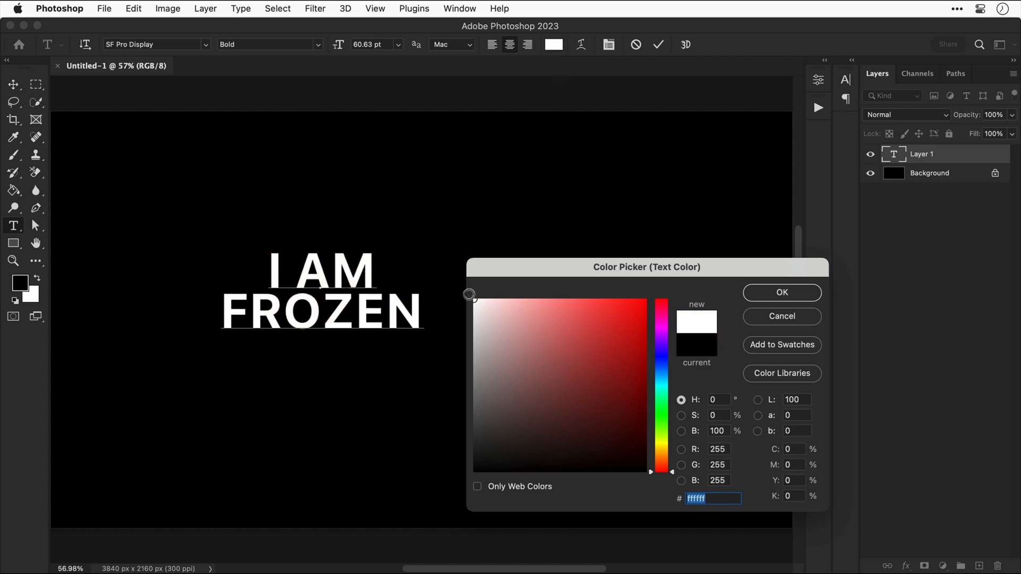
click(782, 292)
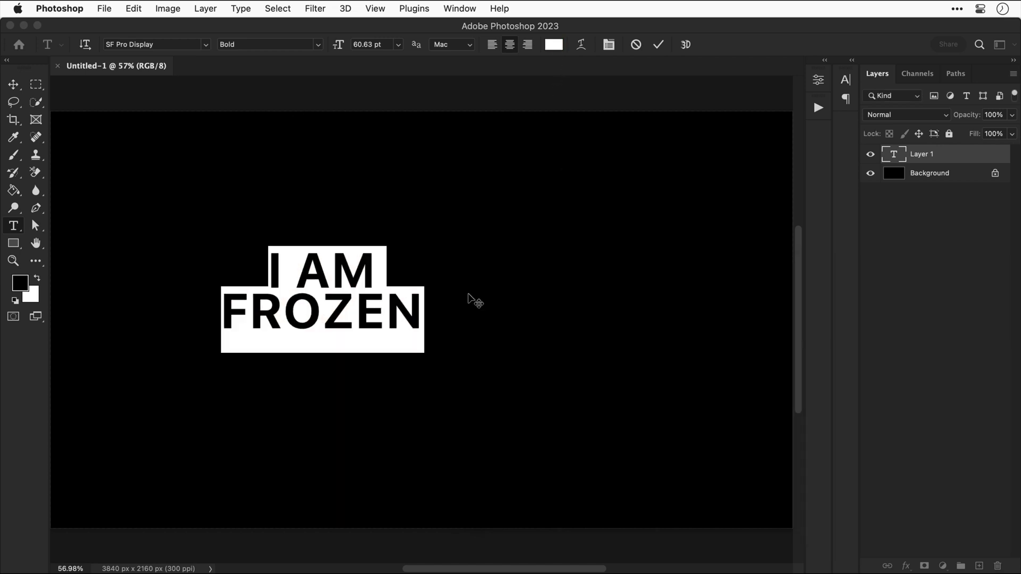
mouse_move(563, 137)
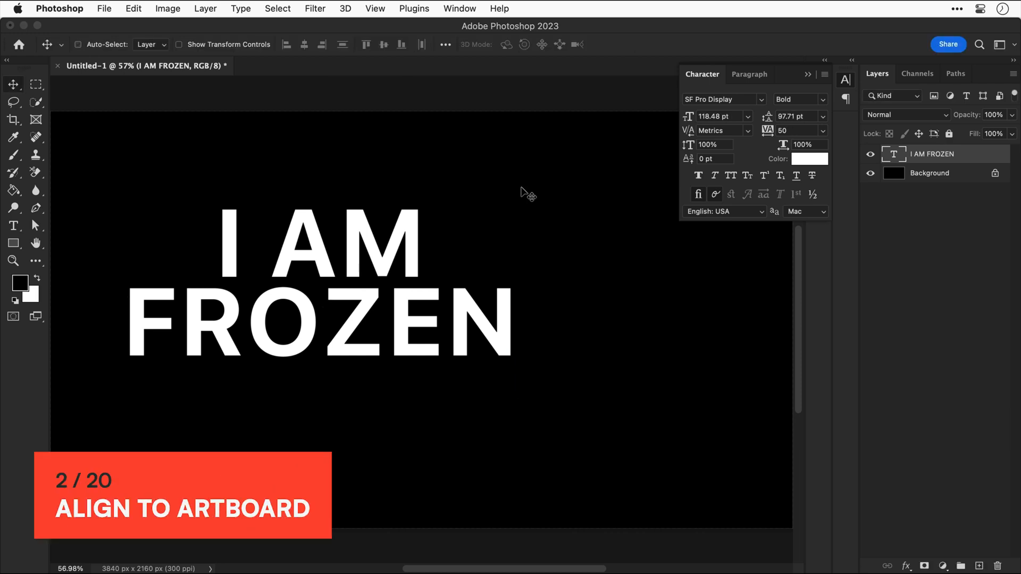
Step: Align the title to the canvas's horizontal and vertical centers
click(303, 45)
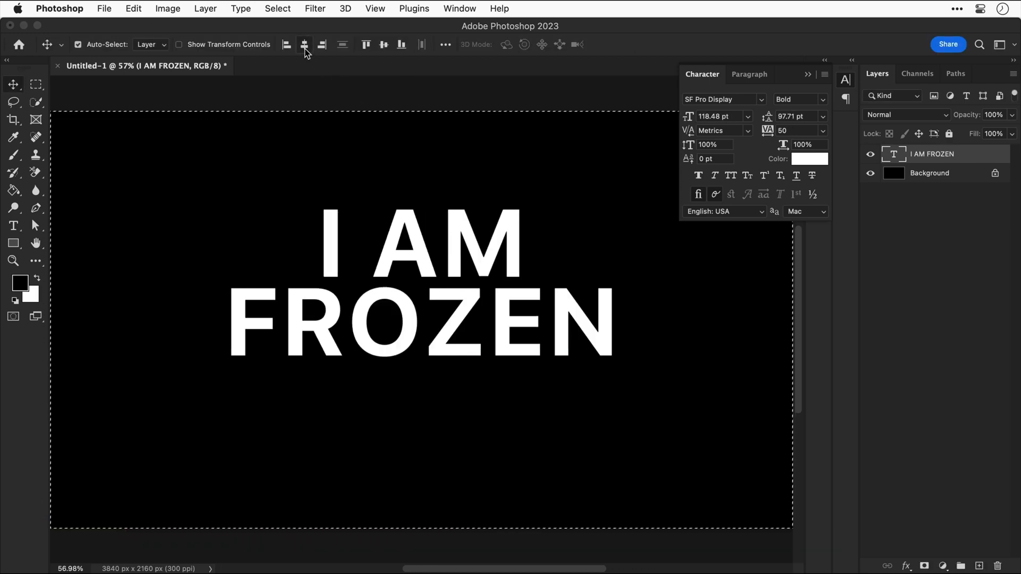
click(384, 44)
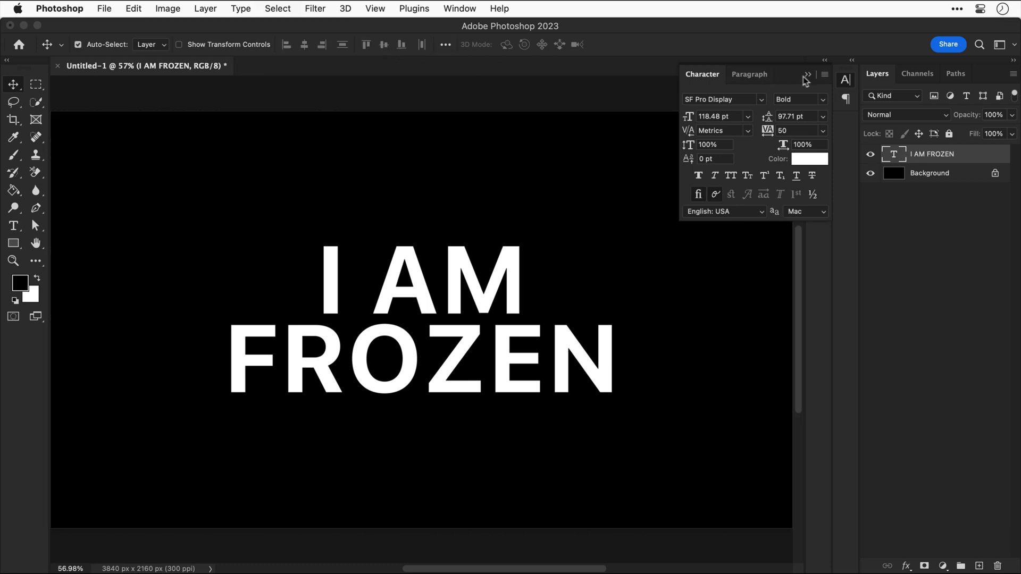
Step: Delete the Background layer and add a black Solid Color fill layer
click(805, 75)
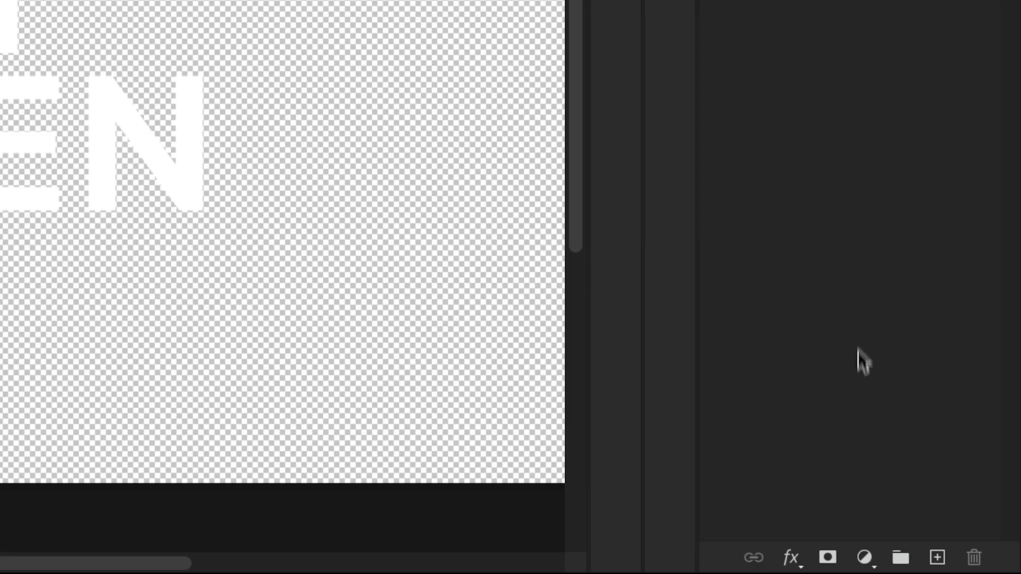
click(866, 558)
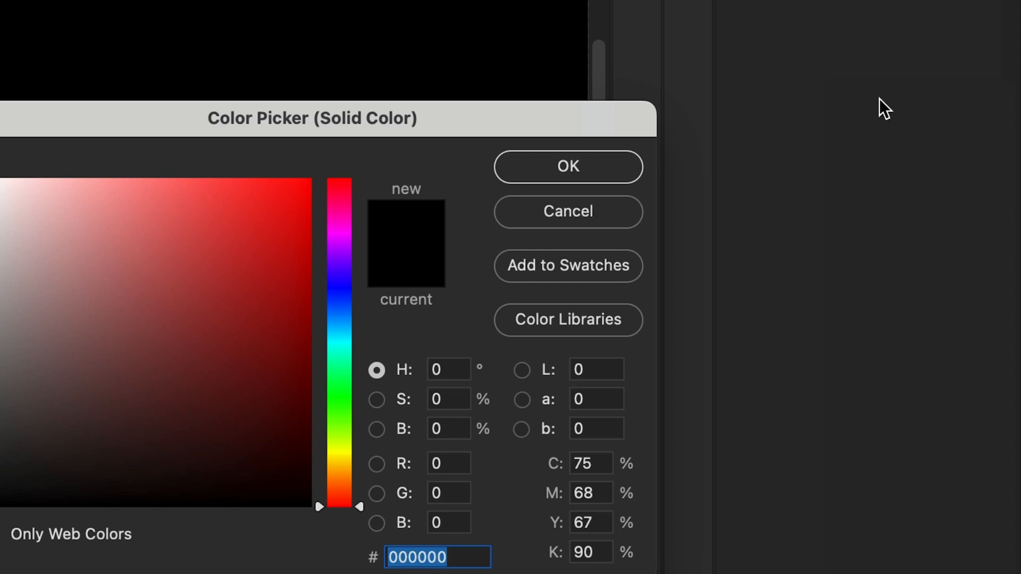
click(568, 167)
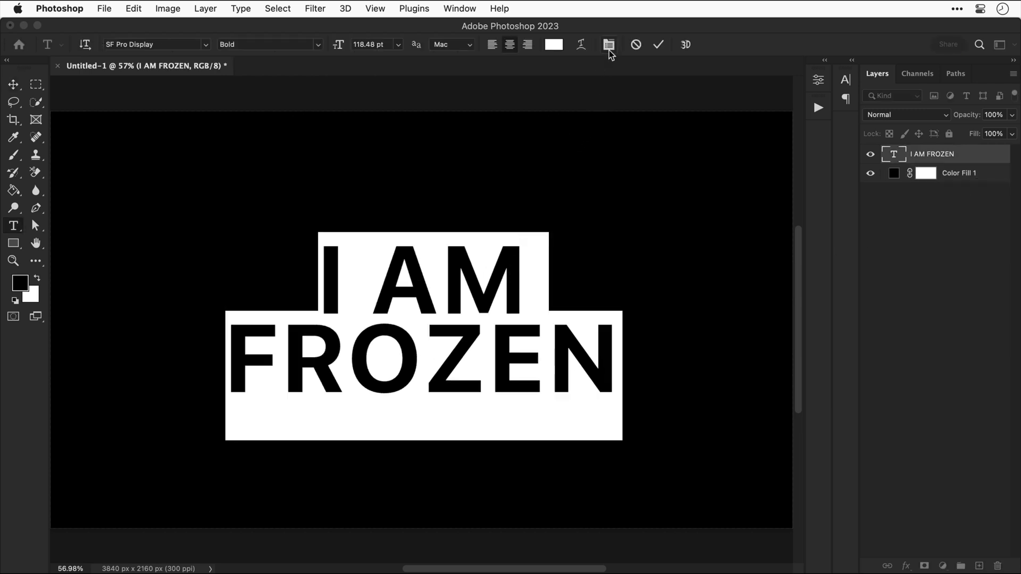
Step: Set the title font to Visby CF Heavy and center-align both lines
click(608, 45)
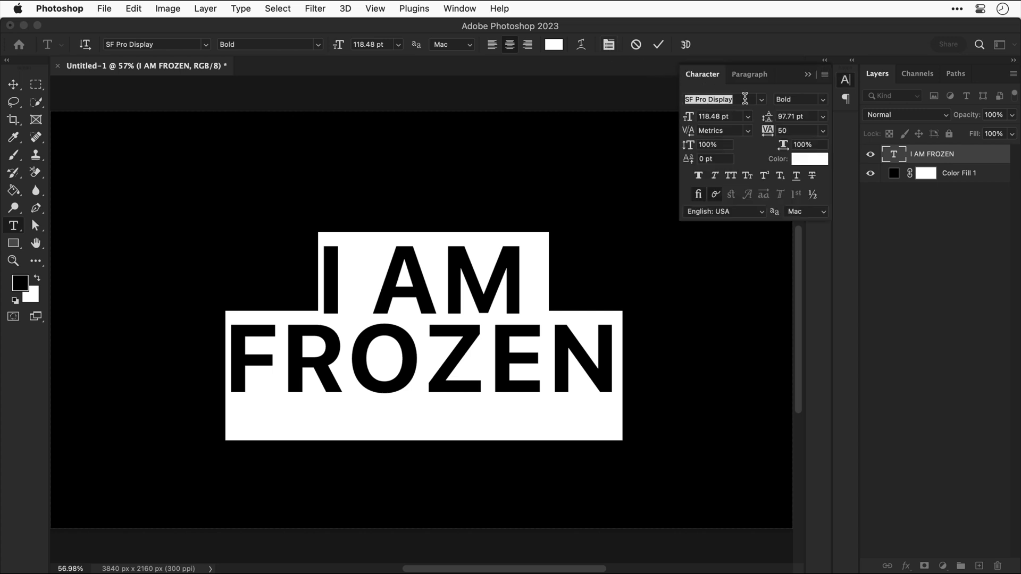
text(Visby CF)
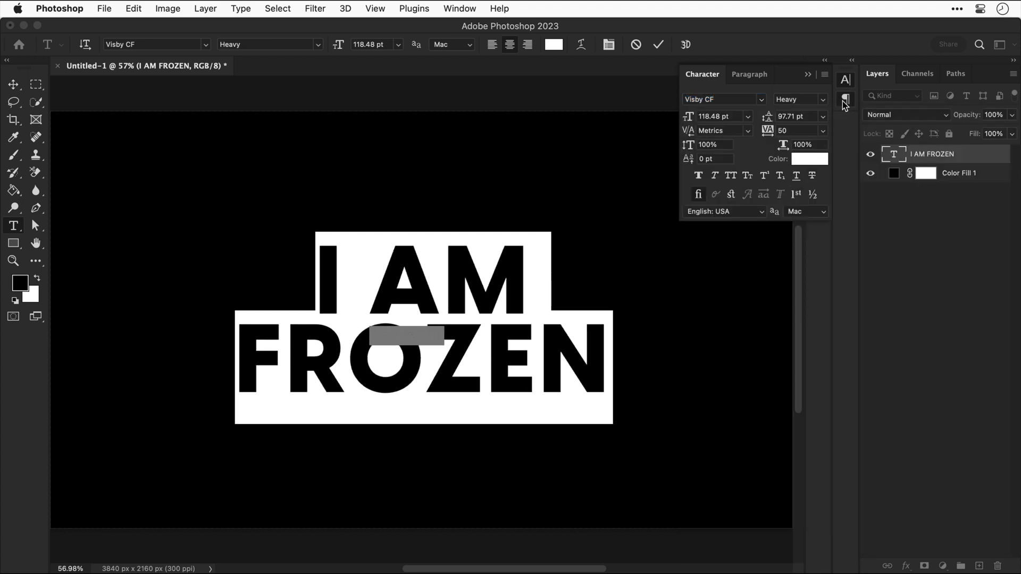
click(749, 75)
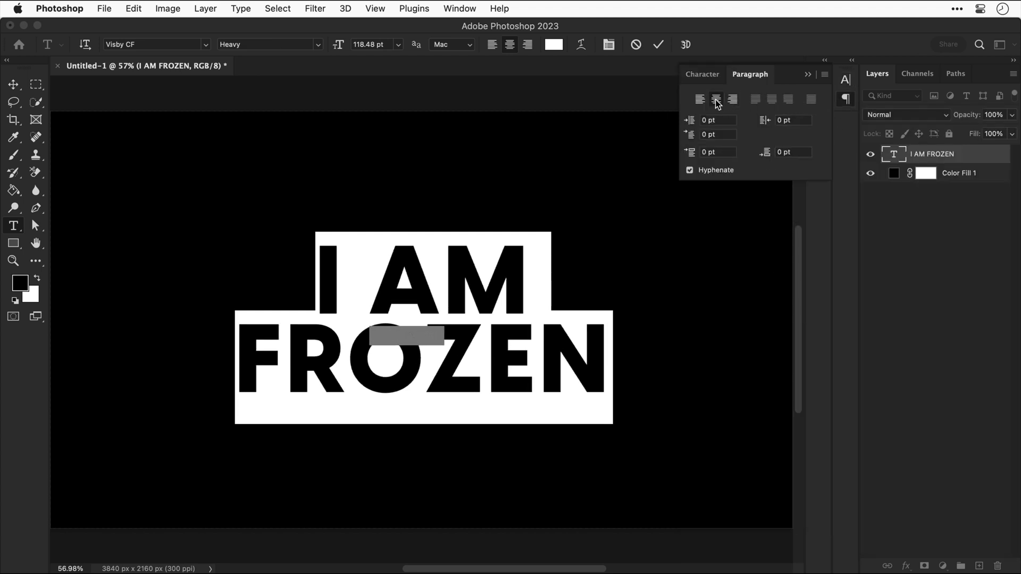
click(13, 84)
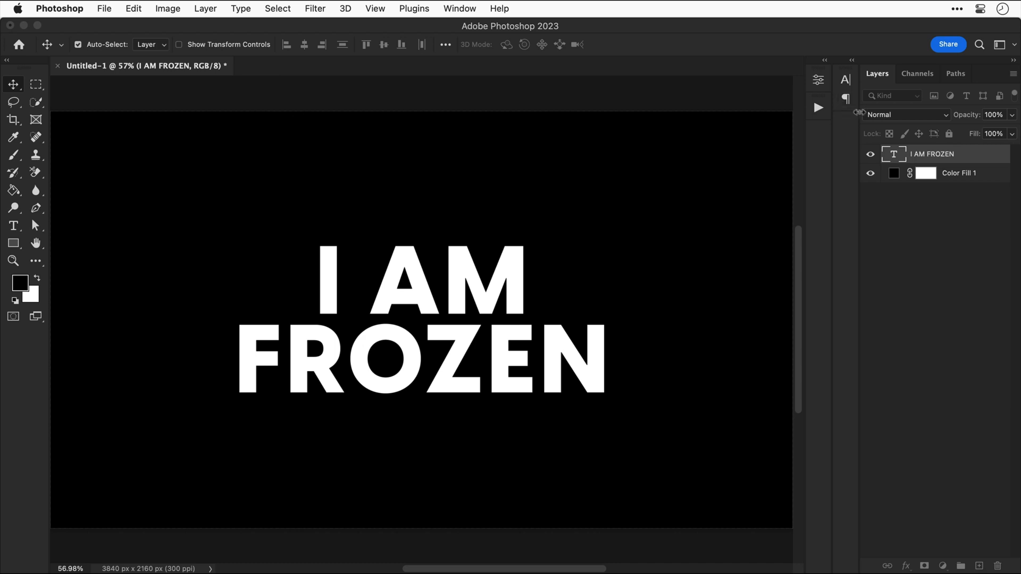
Step: Convert the title layer to a smart object; open Ice.jpeg and Dust Displace.psd
right_click(938, 154)
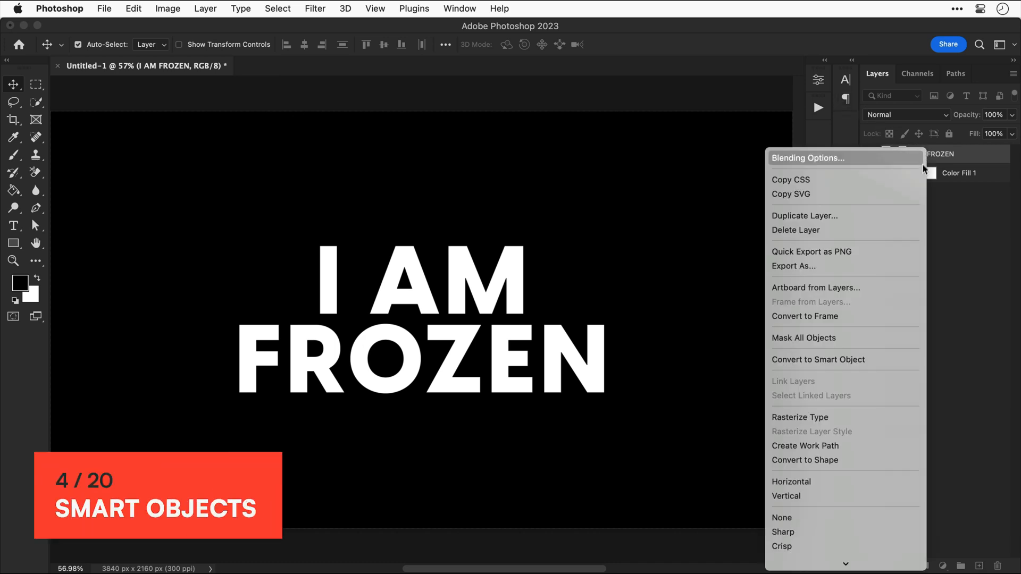
click(818, 359)
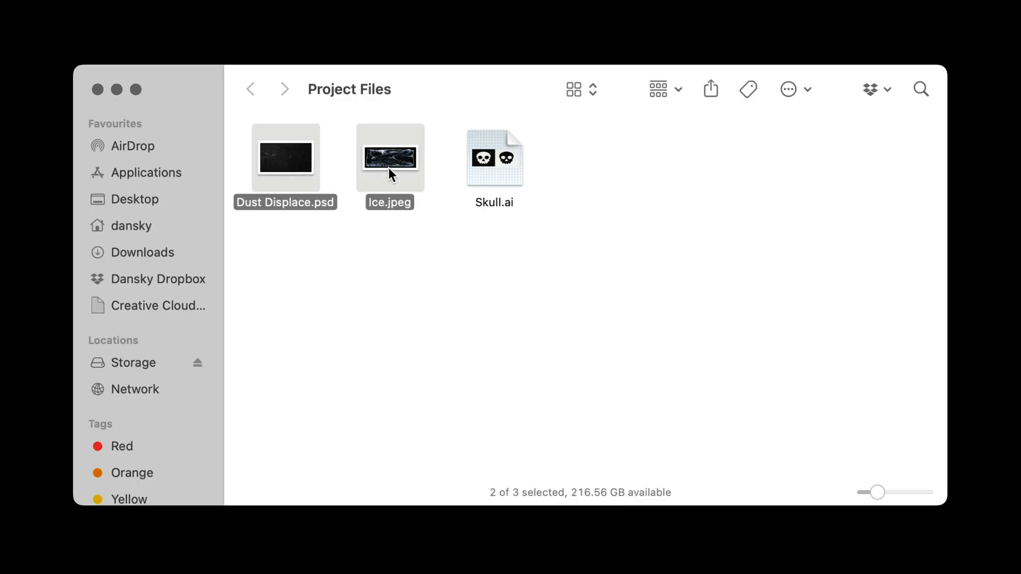
right_click(390, 158)
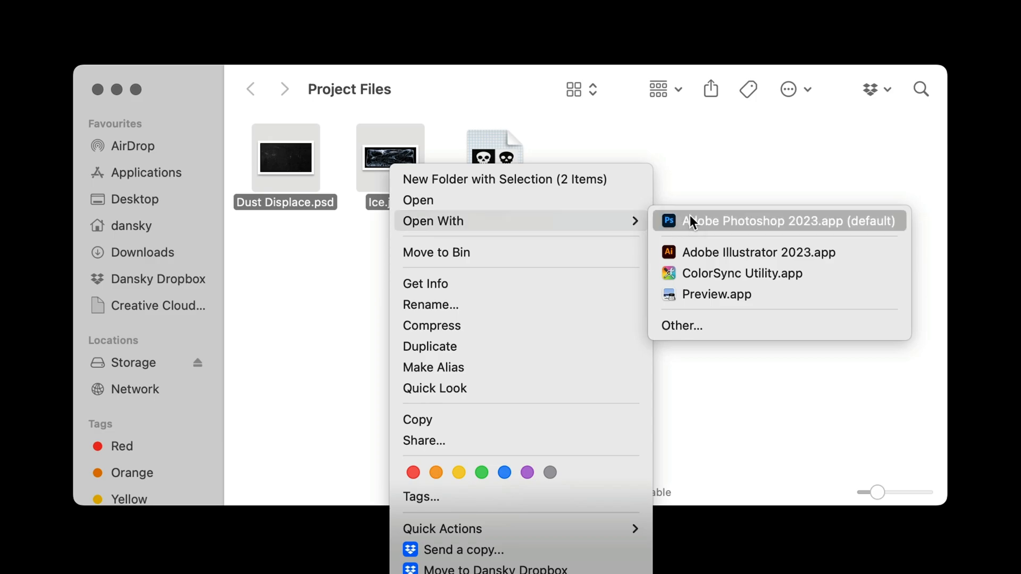
click(780, 220)
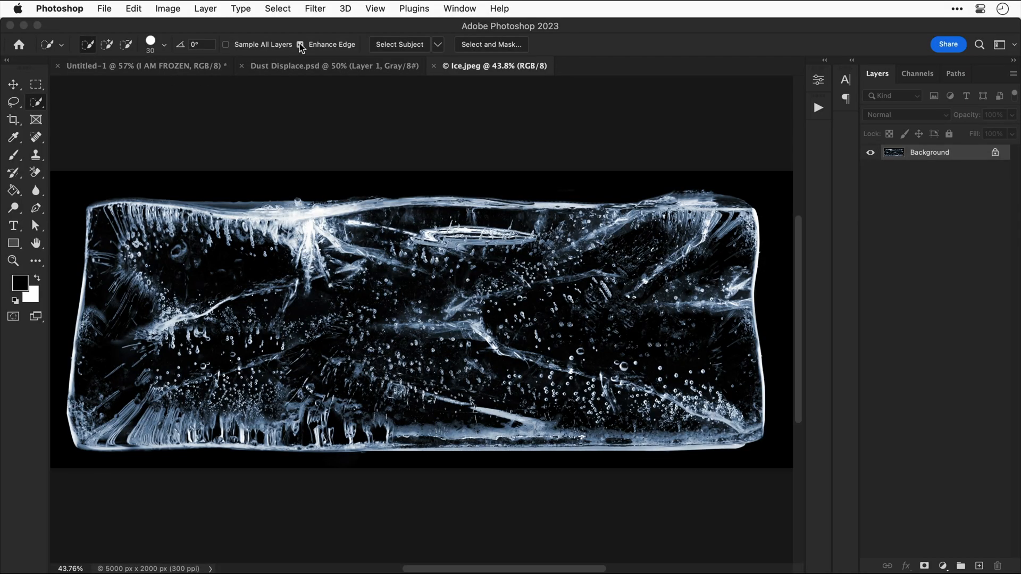
Step: Mask the ice slab via Select Subject, copy it into Untitled-1, close Ice.jpeg unsaved
click(442, 44)
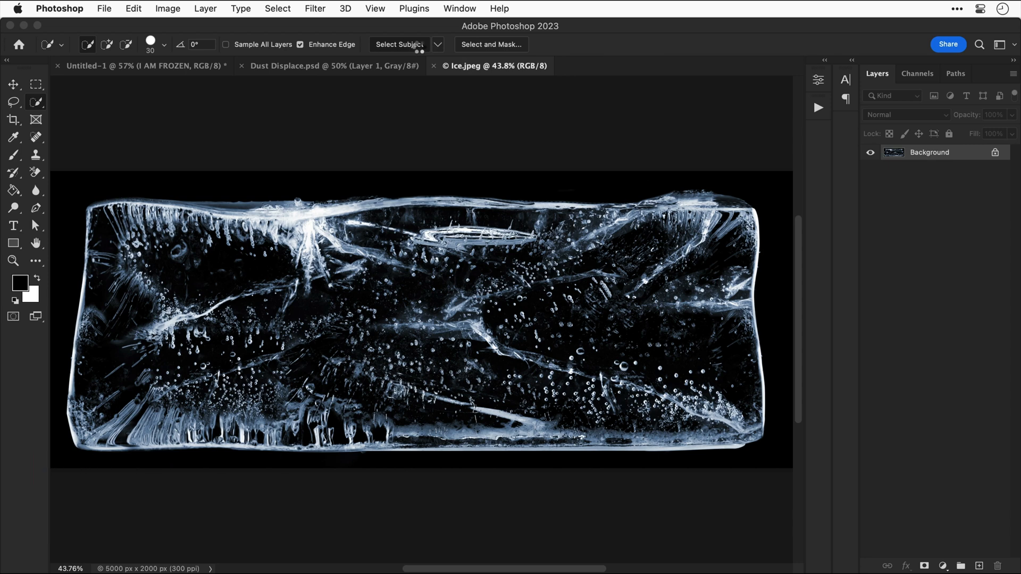
click(399, 45)
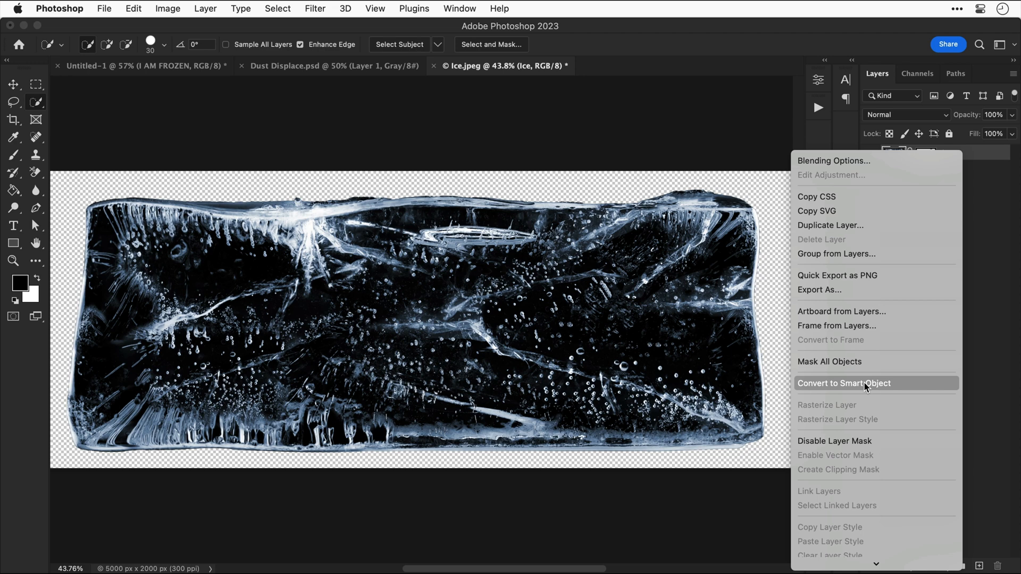
click(844, 383)
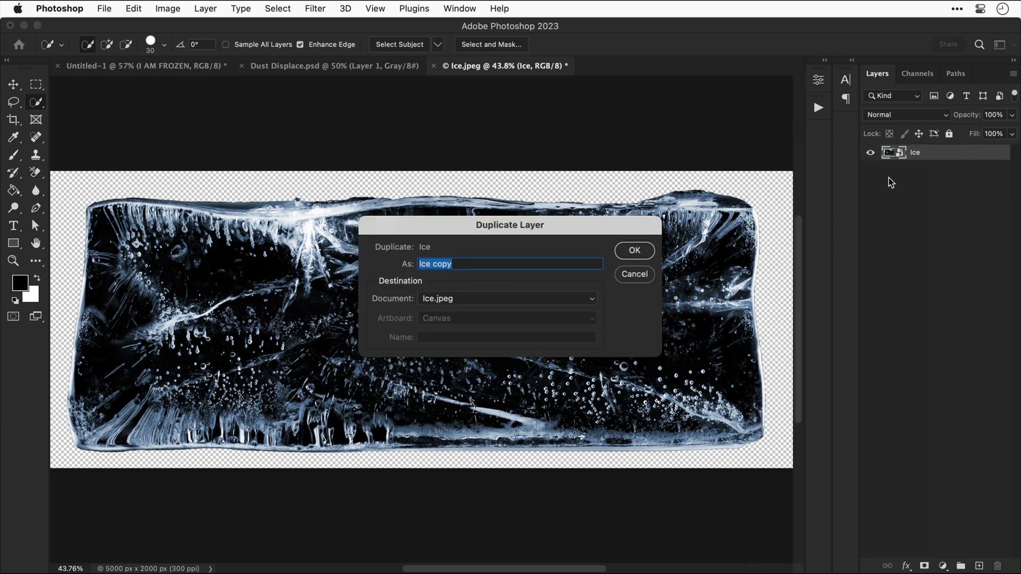
click(508, 298)
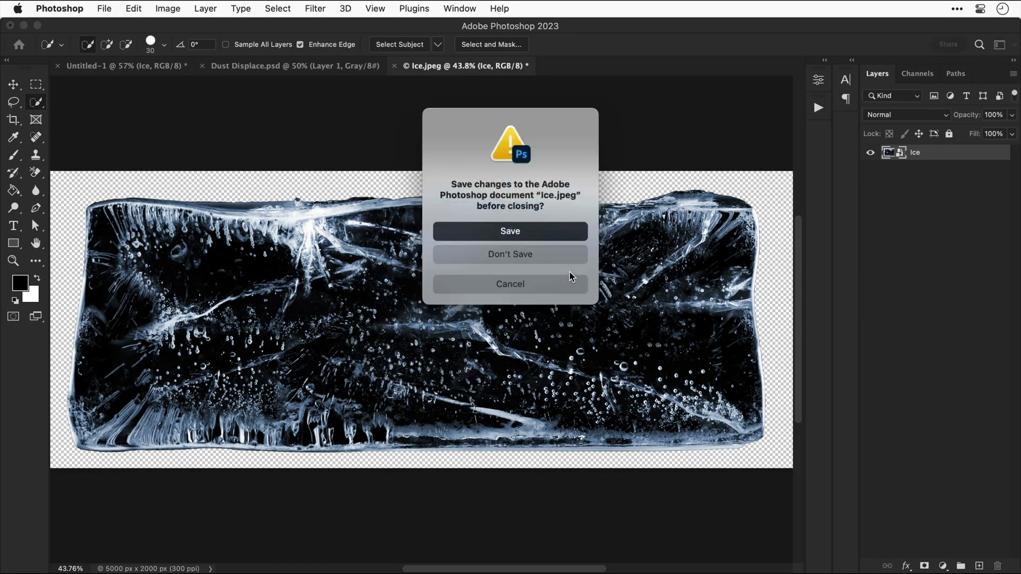
click(510, 254)
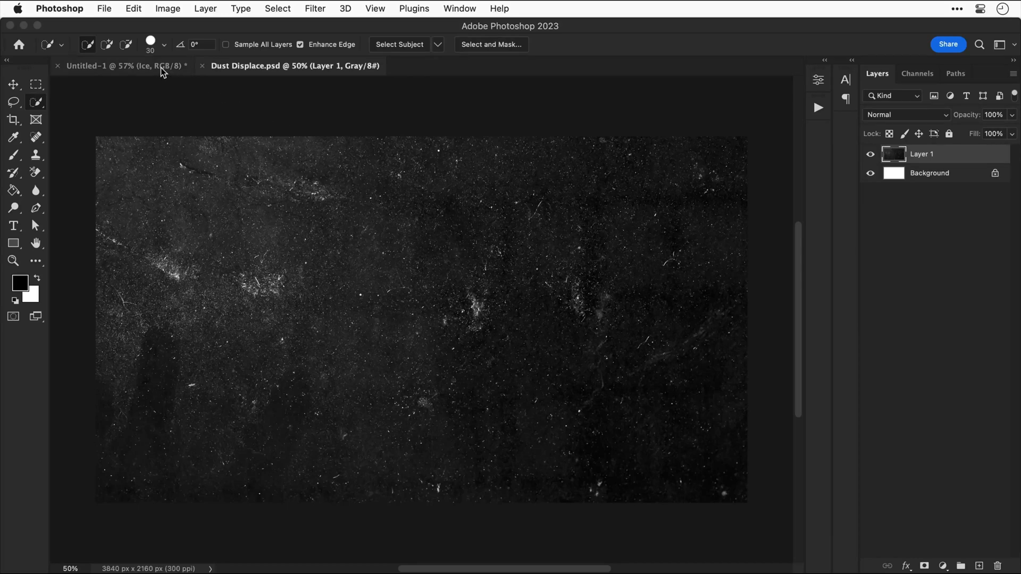
Step: Switch back to the title document containing the ice slab
click(123, 65)
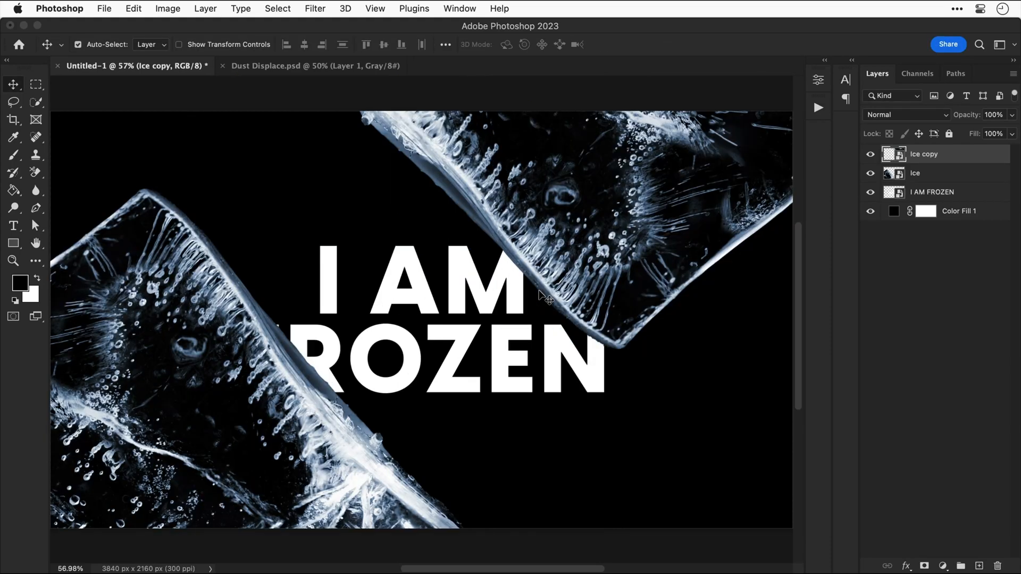
Step: Liquify Ice copy's lower edge into a curve with backdrop shown, brush size 1000–1300
click(316, 8)
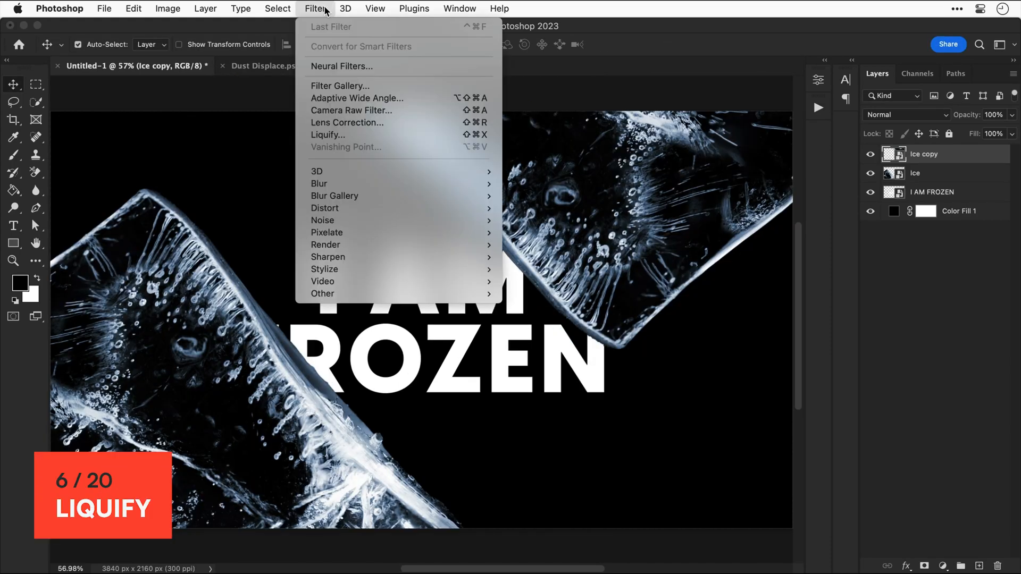
click(327, 135)
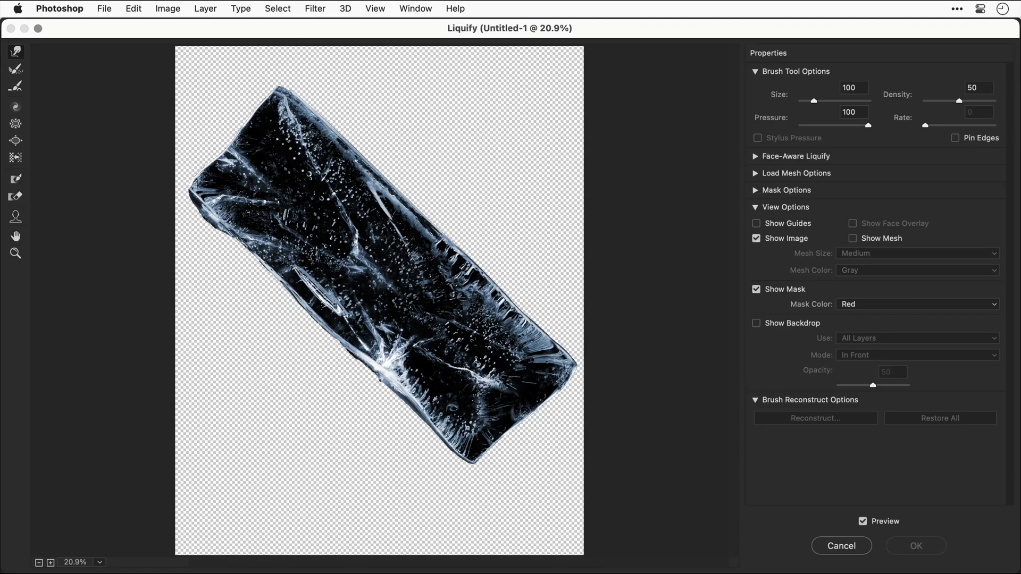
click(756, 323)
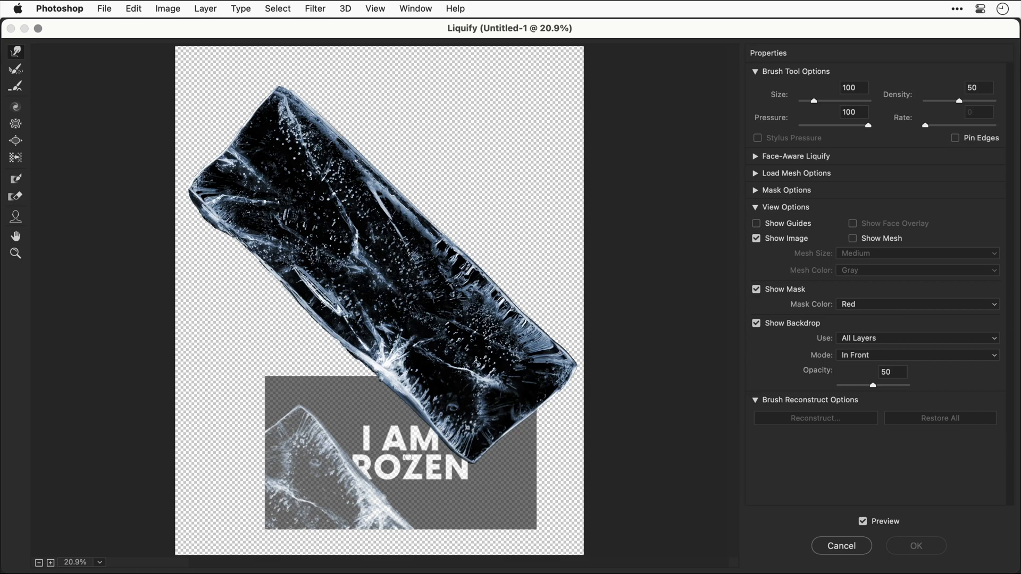
text(1000)
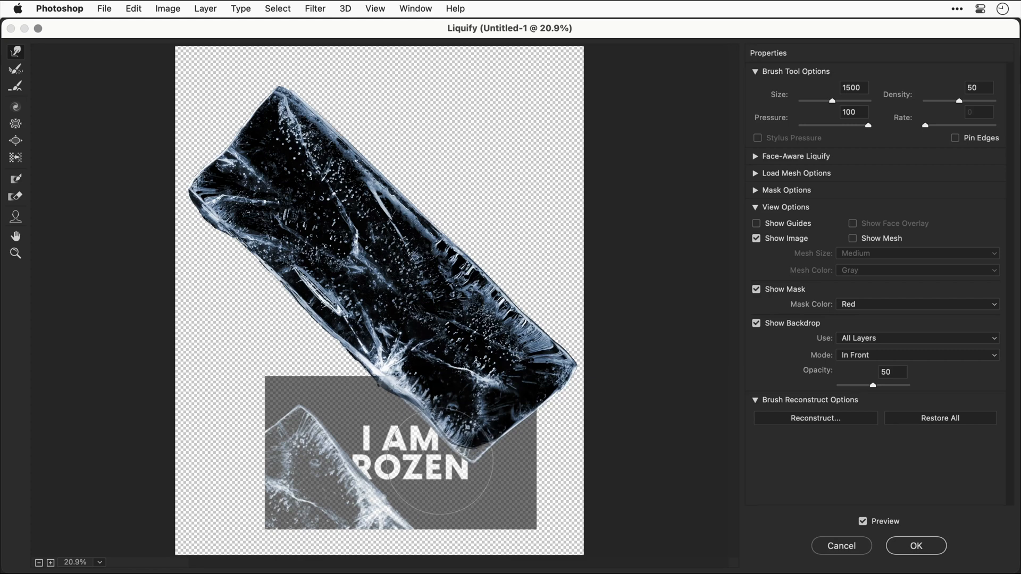
text(1300)
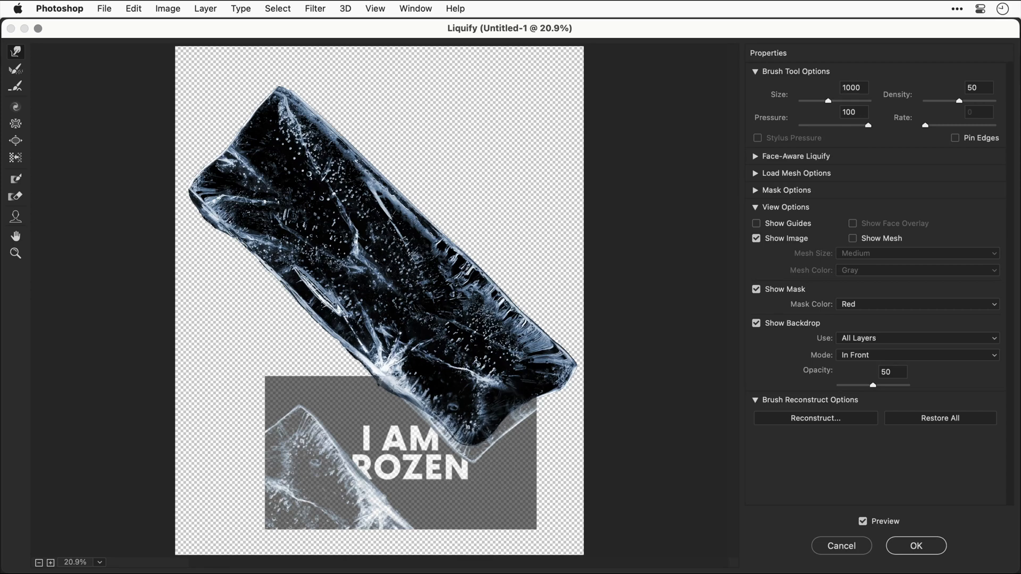
click(917, 546)
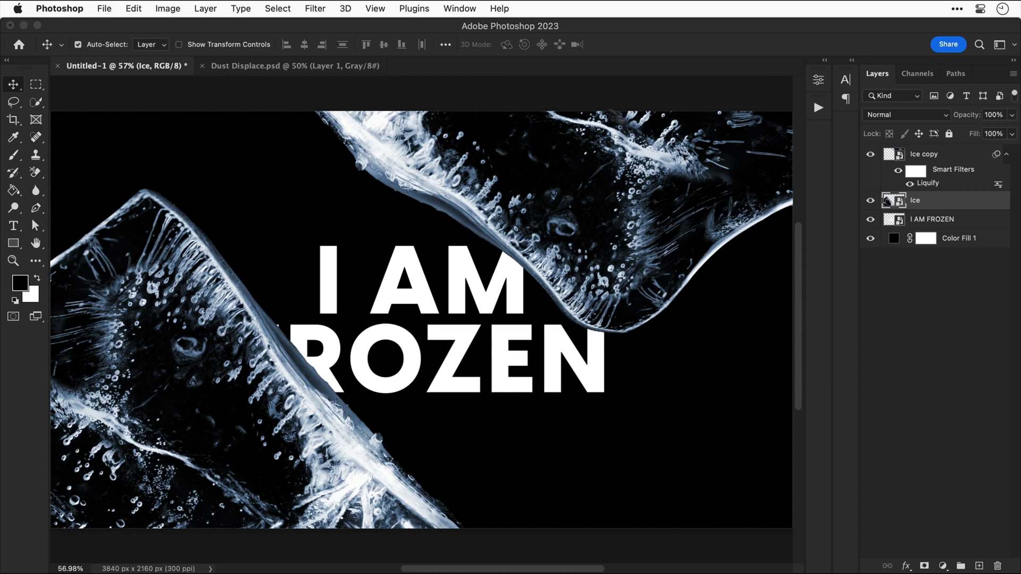
Step: Liquify the Ice layer's top edge into a wave using brush size 800
click(316, 8)
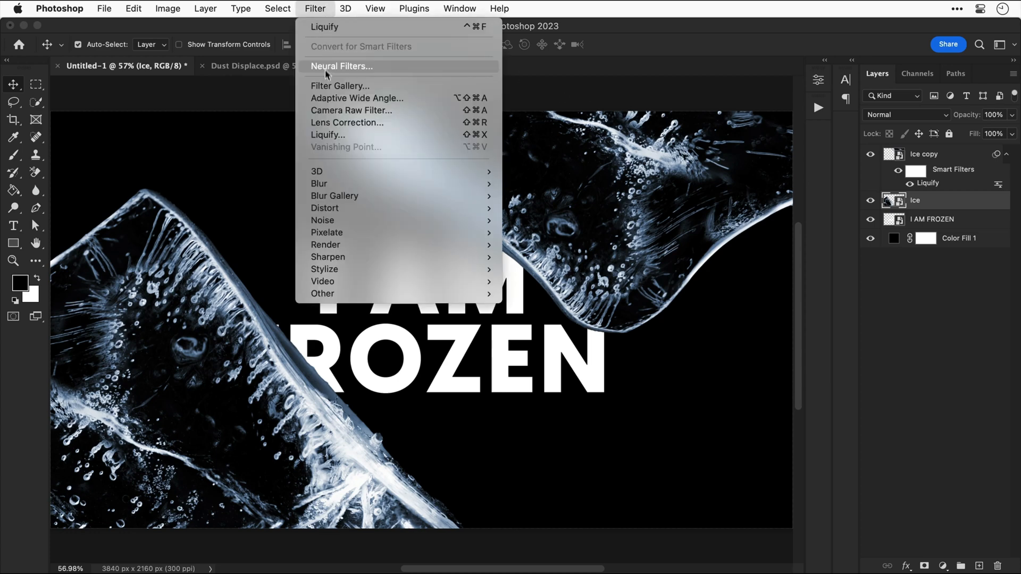
click(328, 134)
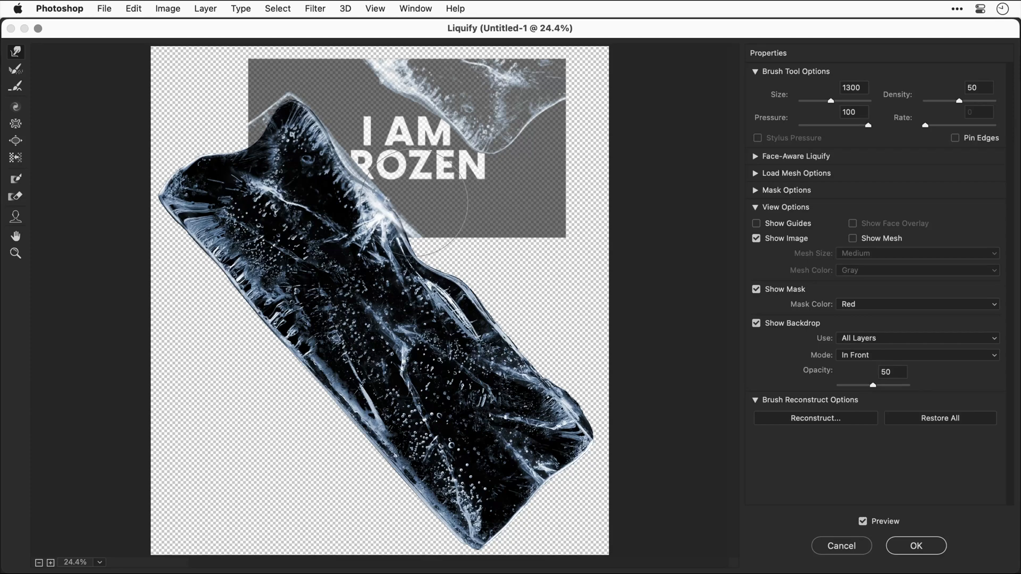
text(800)
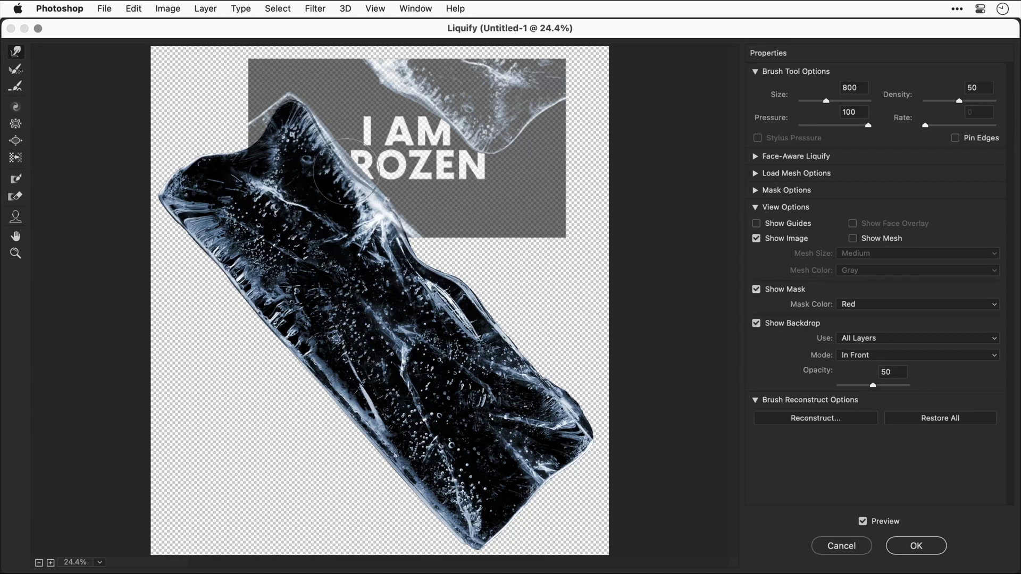
click(917, 545)
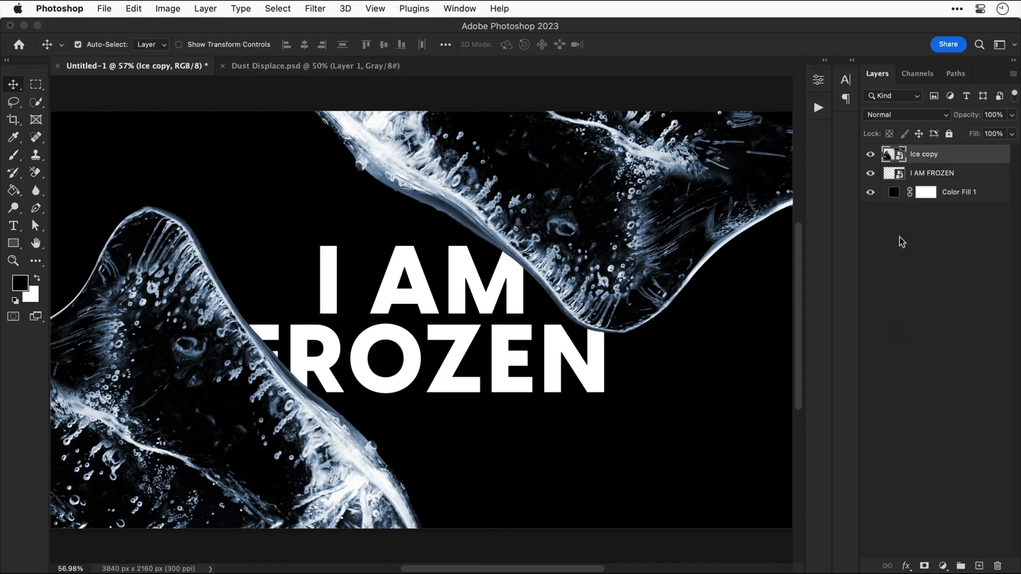
mouse_move(900, 215)
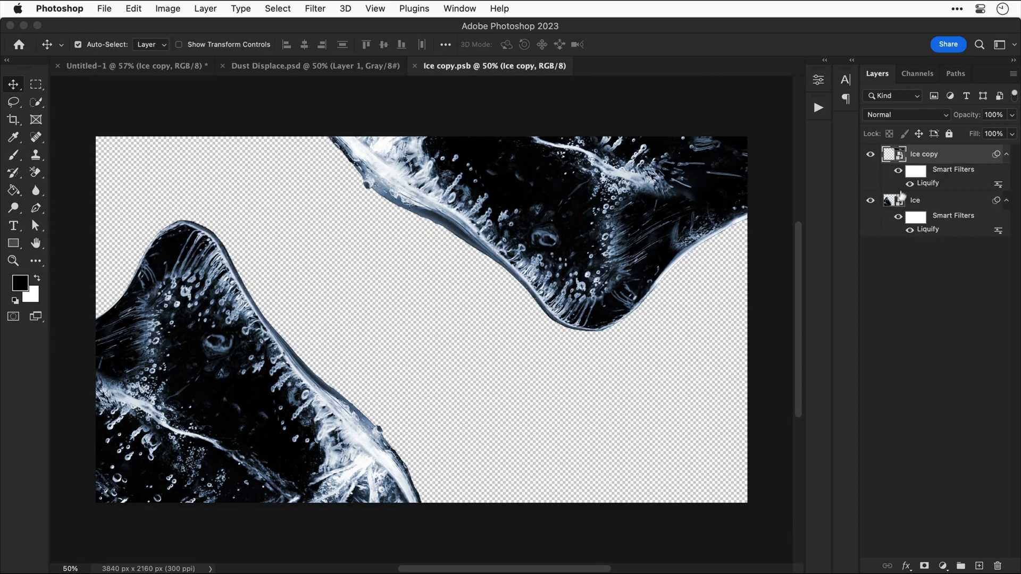
Step: Desaturate the ice slabs with a Hue/Saturation adjustment inside Ice copy, then save the .psb
click(924, 565)
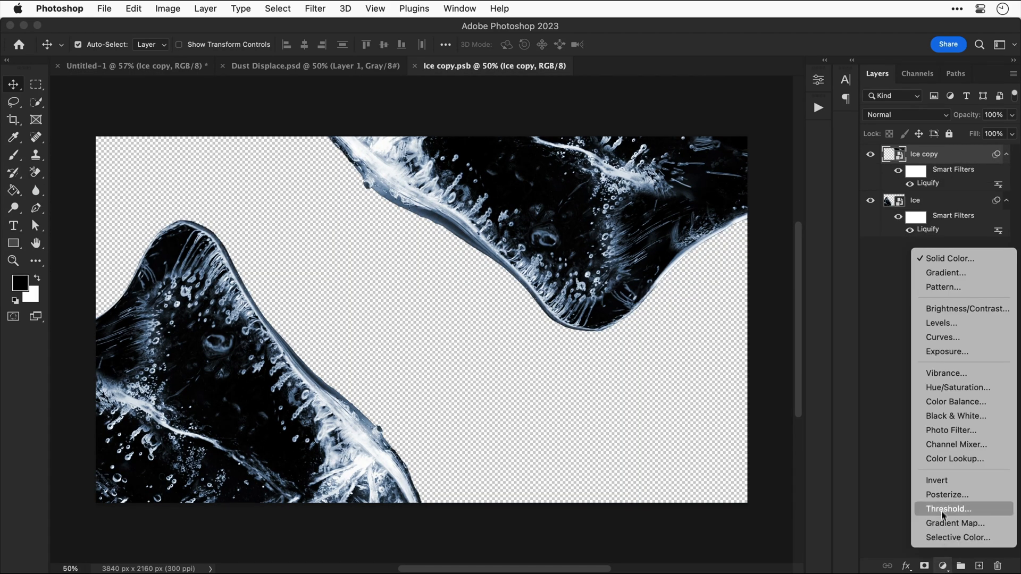
click(958, 388)
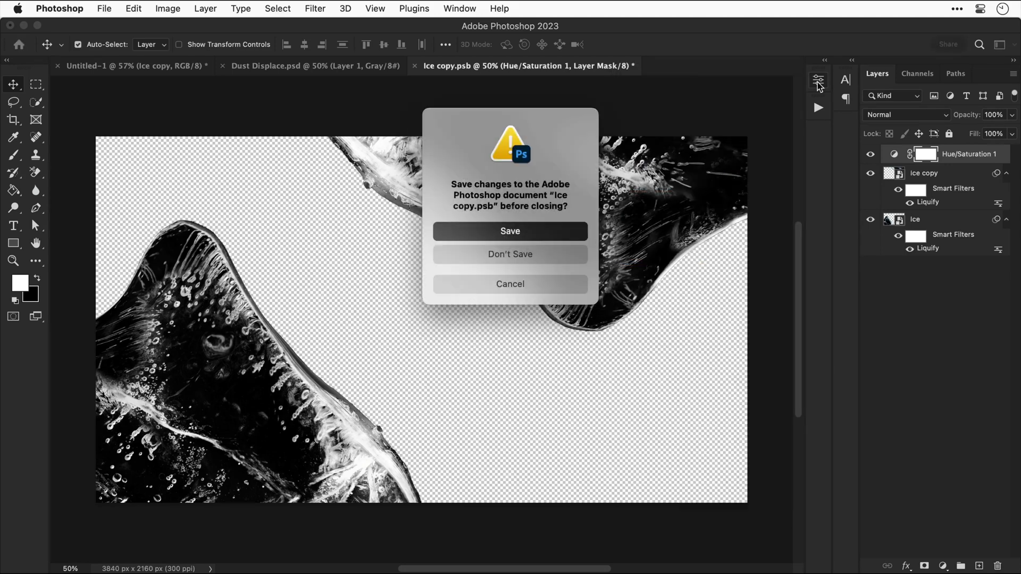
mouse_move(547, 230)
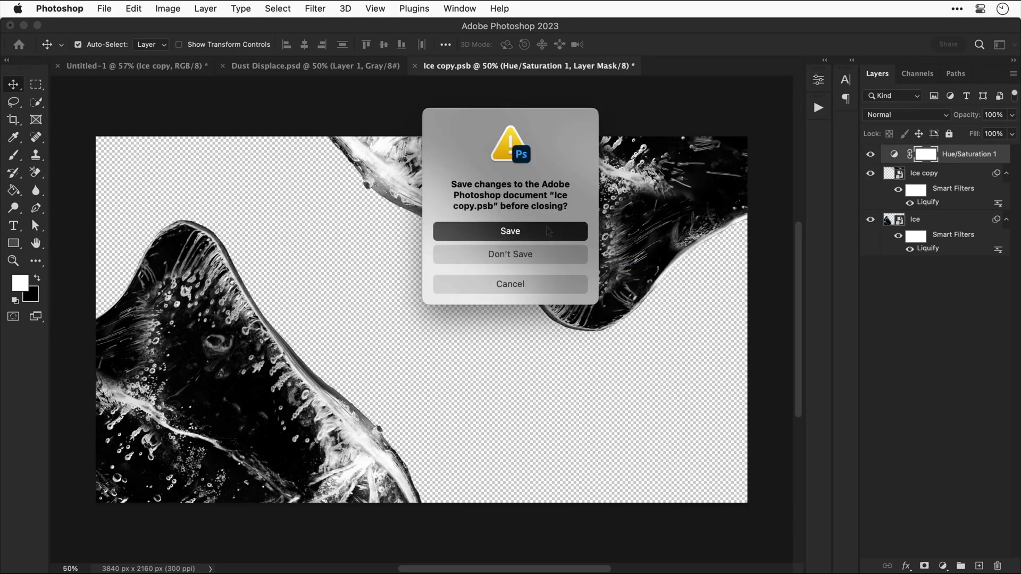
click(510, 254)
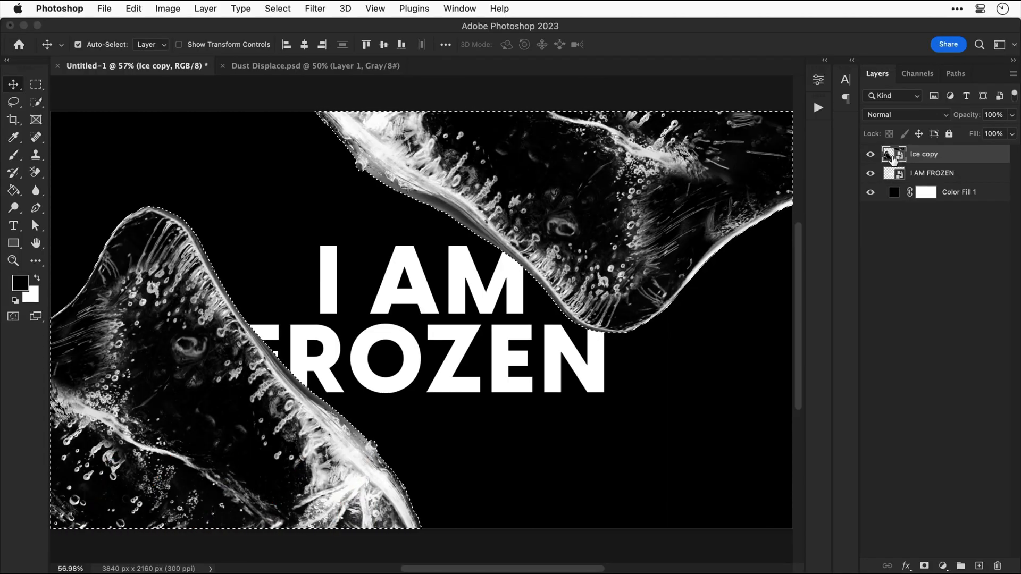
Step: Load the Ice copy shapes as a selection for the title's inverted layer mask
click(931, 173)
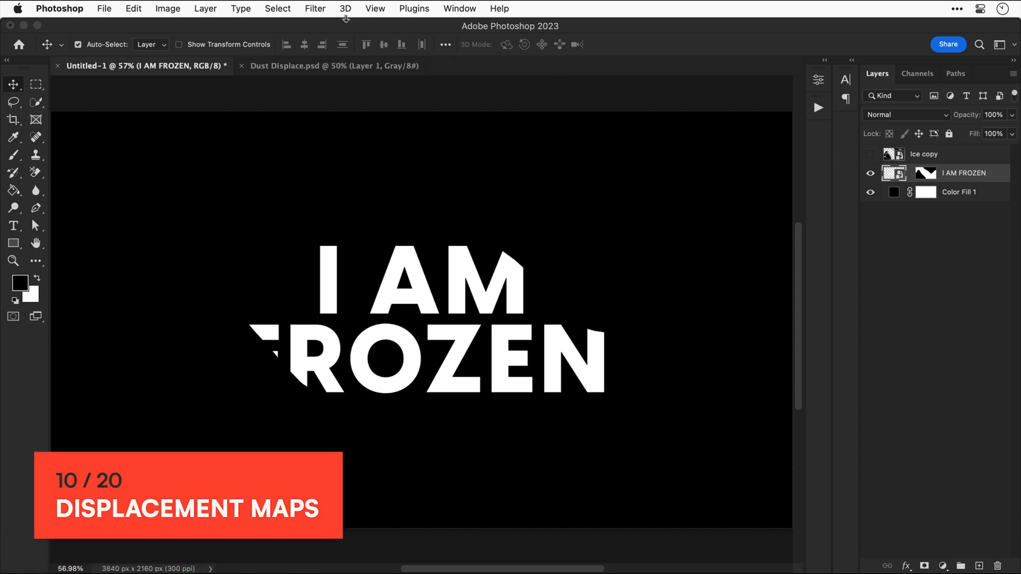
Step: Apply a scale-50 Displace filter to I AM FROZEN using Dust Displace.psd
click(315, 8)
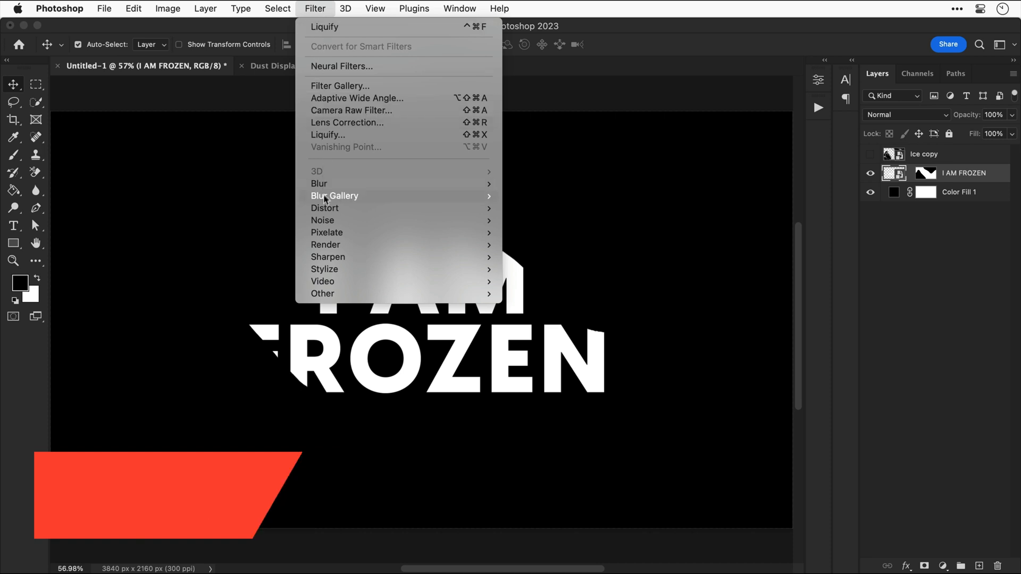
mouse_move(325, 208)
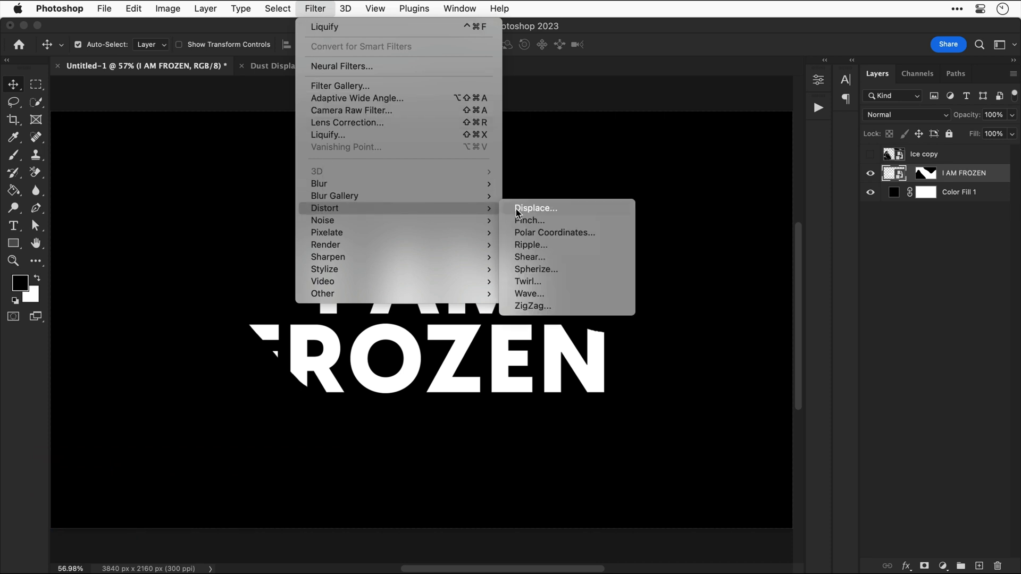
click(535, 208)
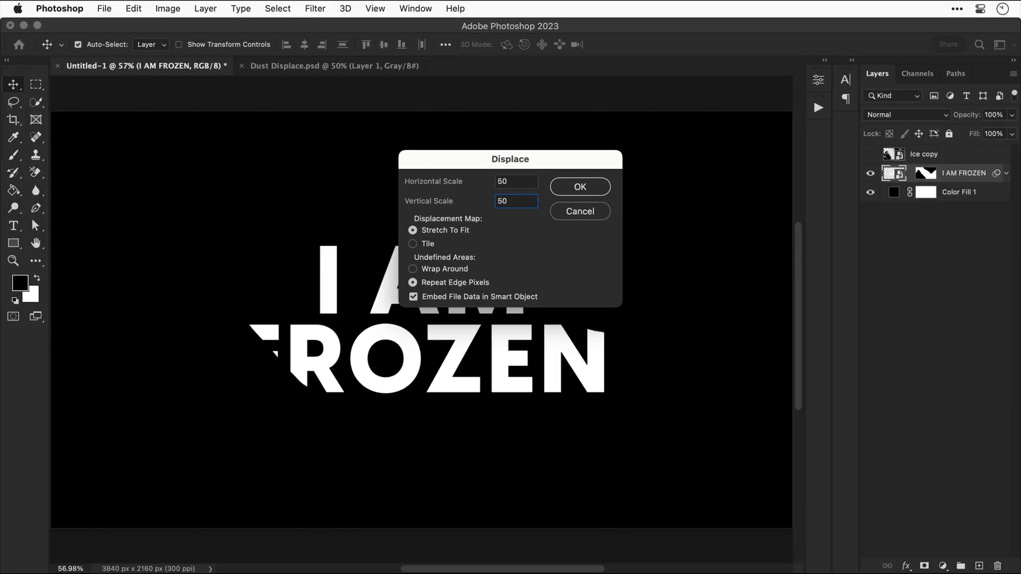
click(579, 186)
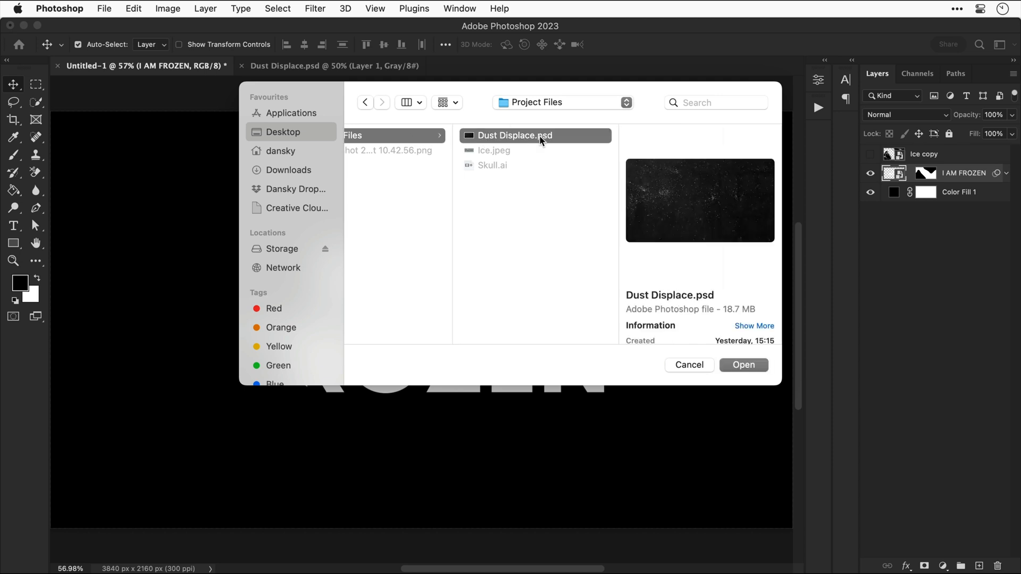
click(744, 365)
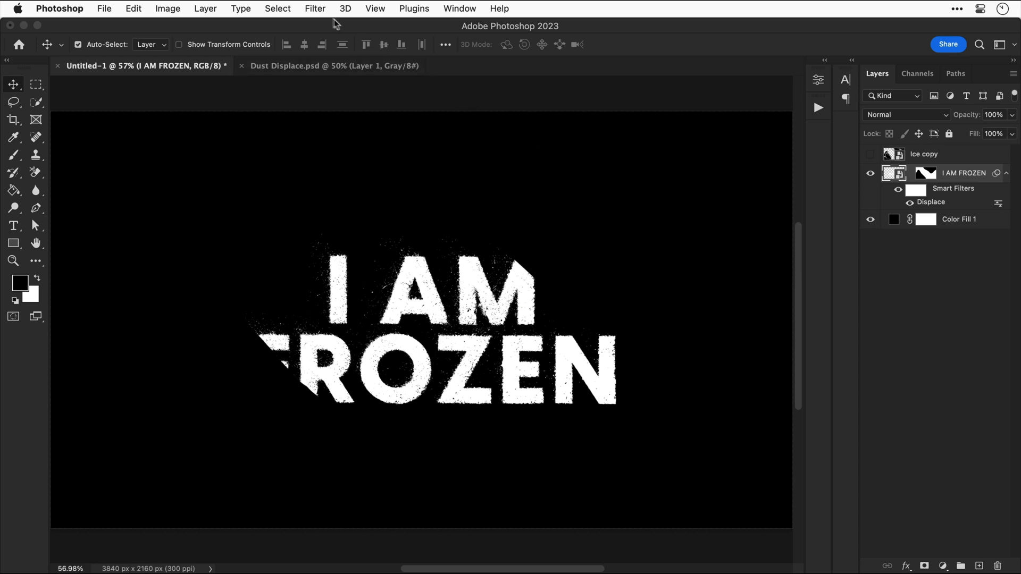
click(315, 9)
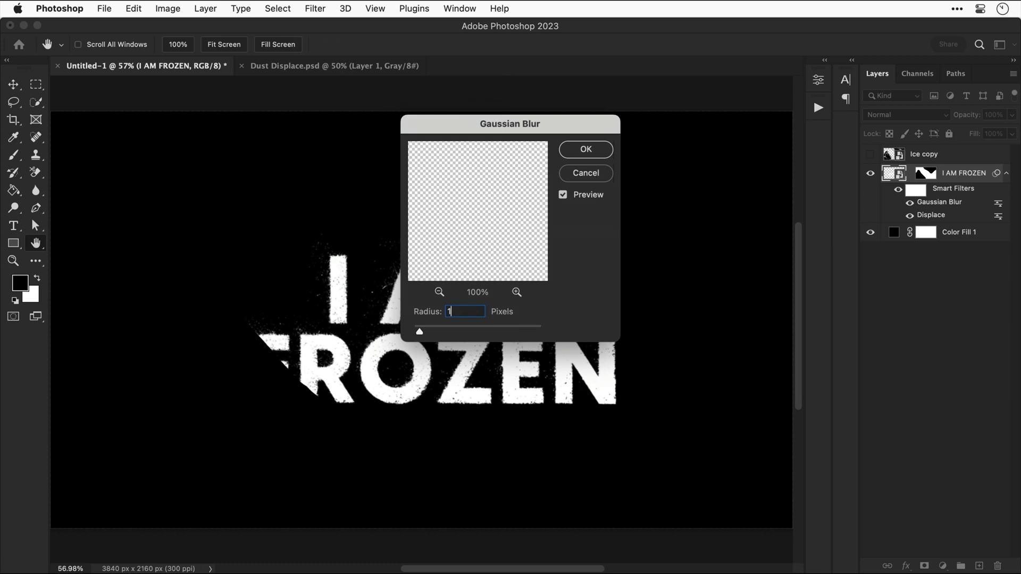
Step: Blur the title with a radius-1 Gaussian Blur, duplicate it, and invert the copy's mask
click(585, 149)
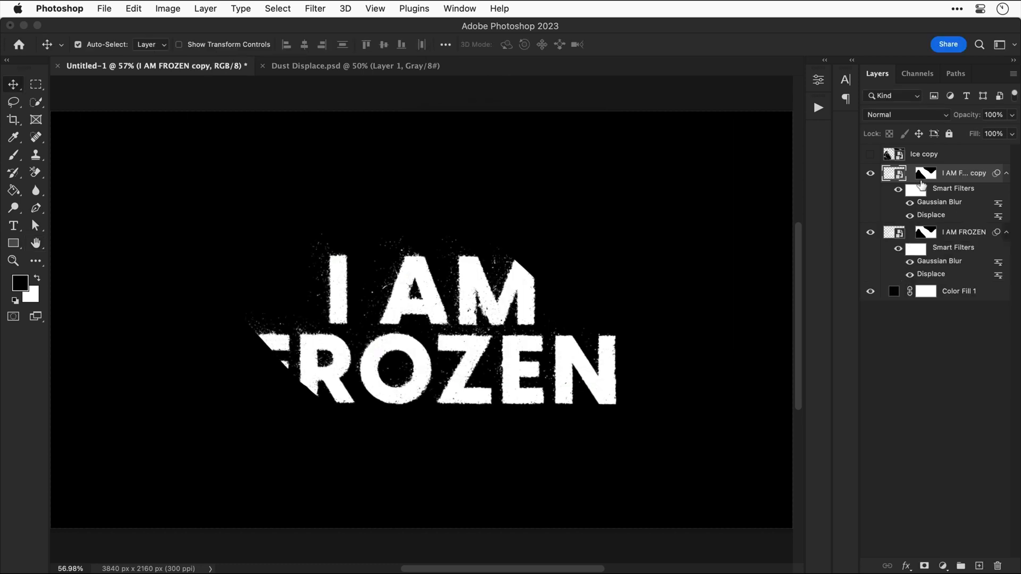
click(924, 173)
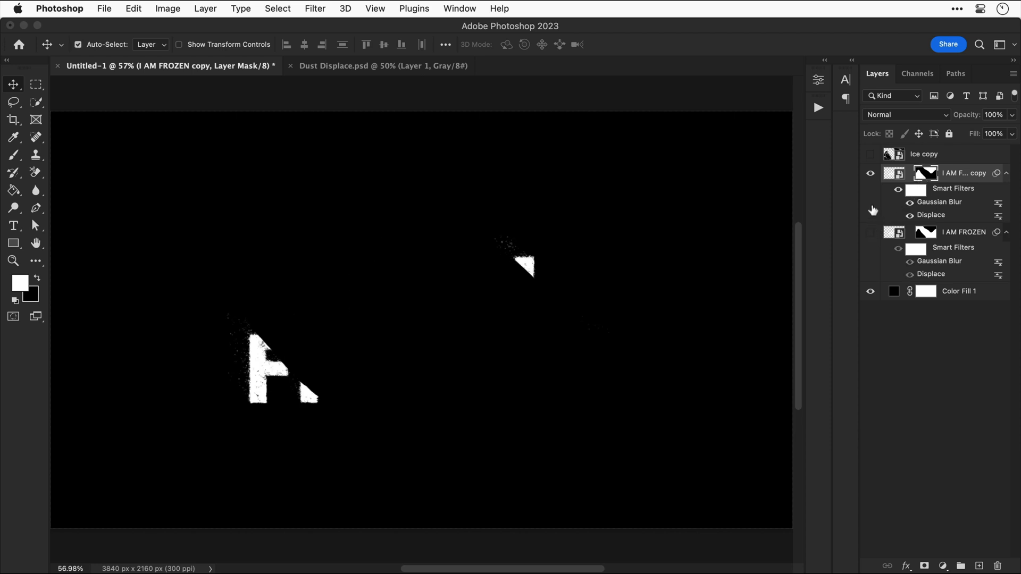
click(870, 155)
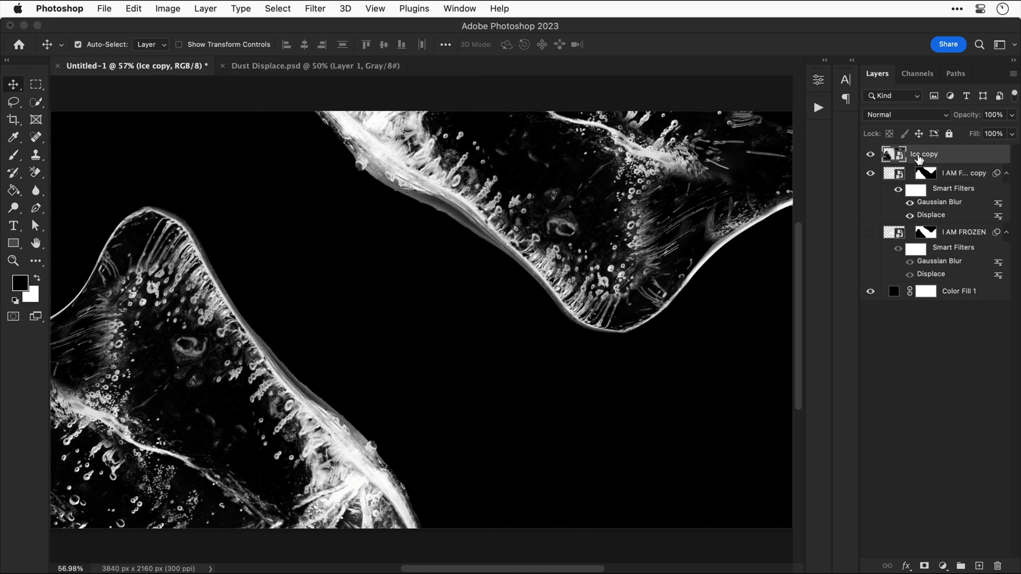
Step: Set Ice copy to Screen and re-apply the copy's Displace with Dust Displace.psd
click(906, 115)
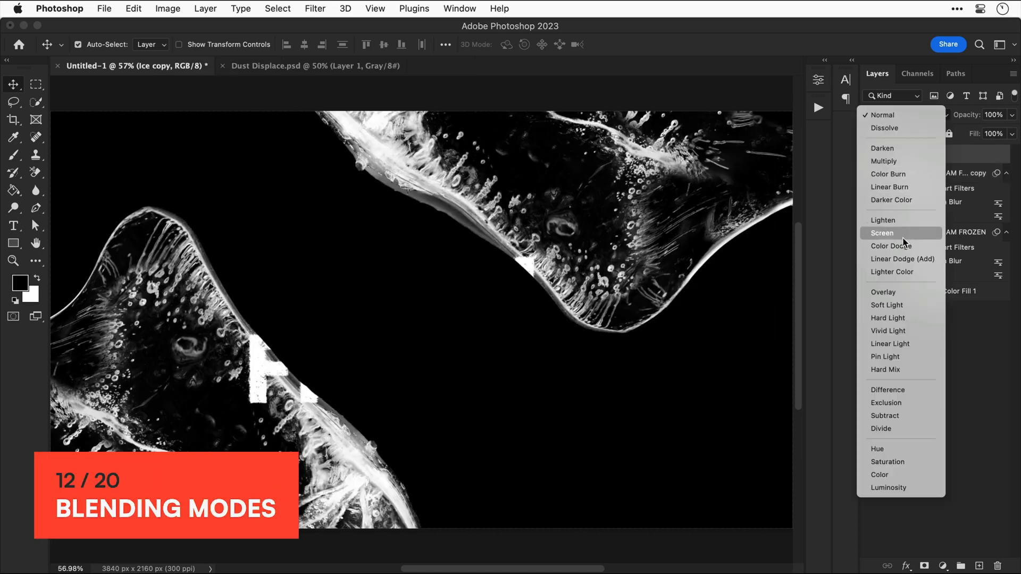
click(882, 233)
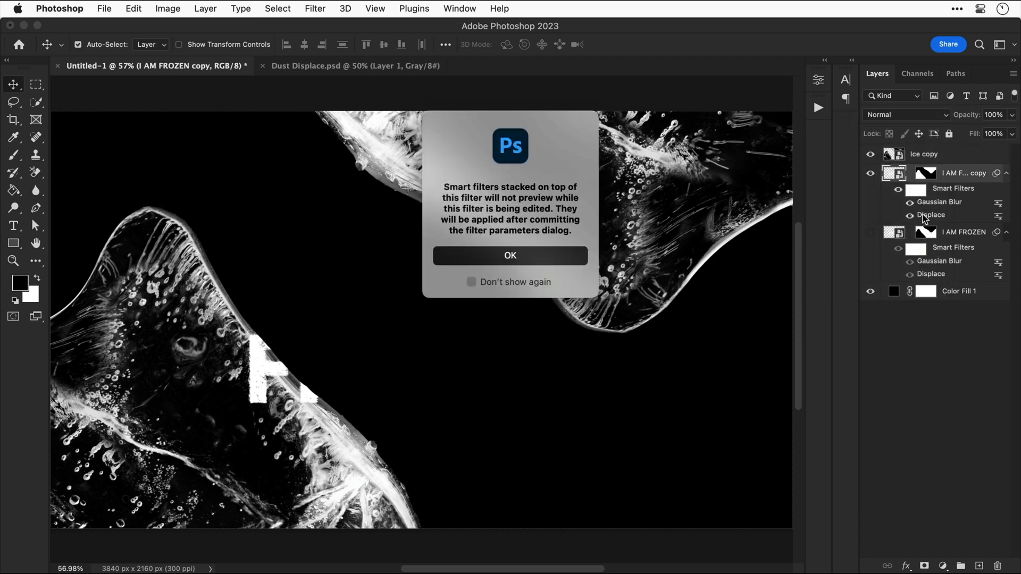
click(510, 256)
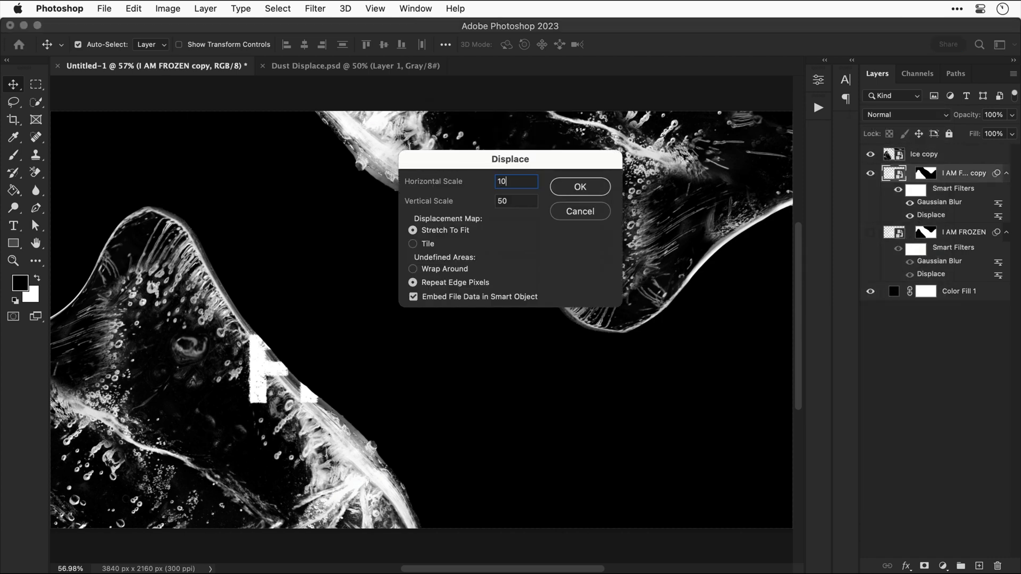
click(579, 186)
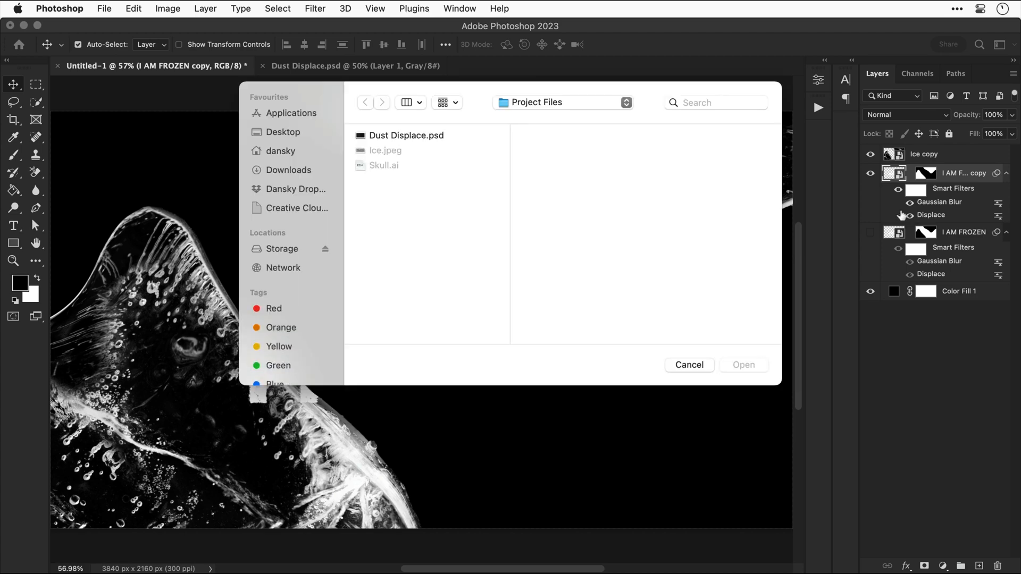
click(406, 136)
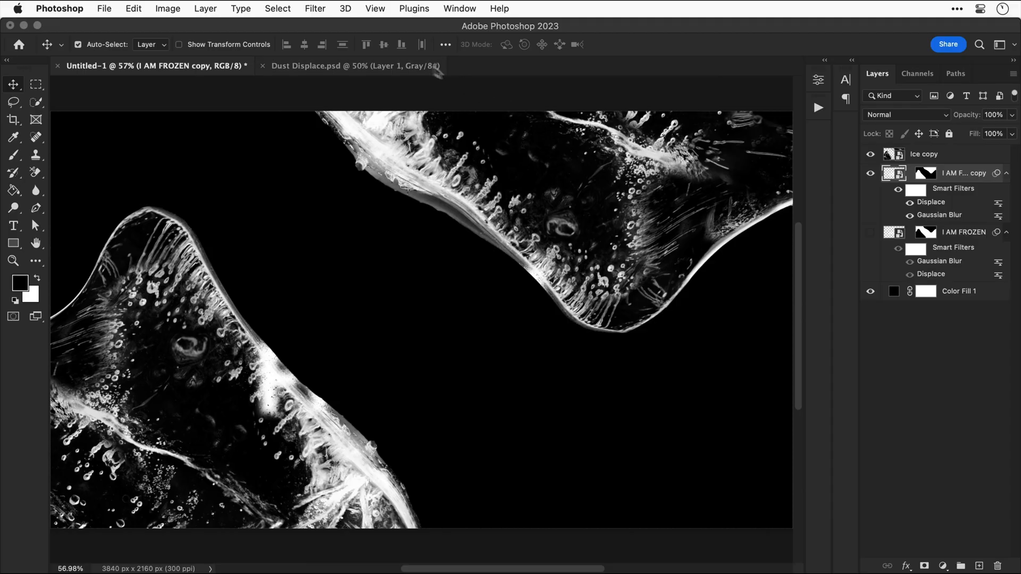
Step: Add Gaussian, monochromatic noise at about 70% to the title copy
click(315, 8)
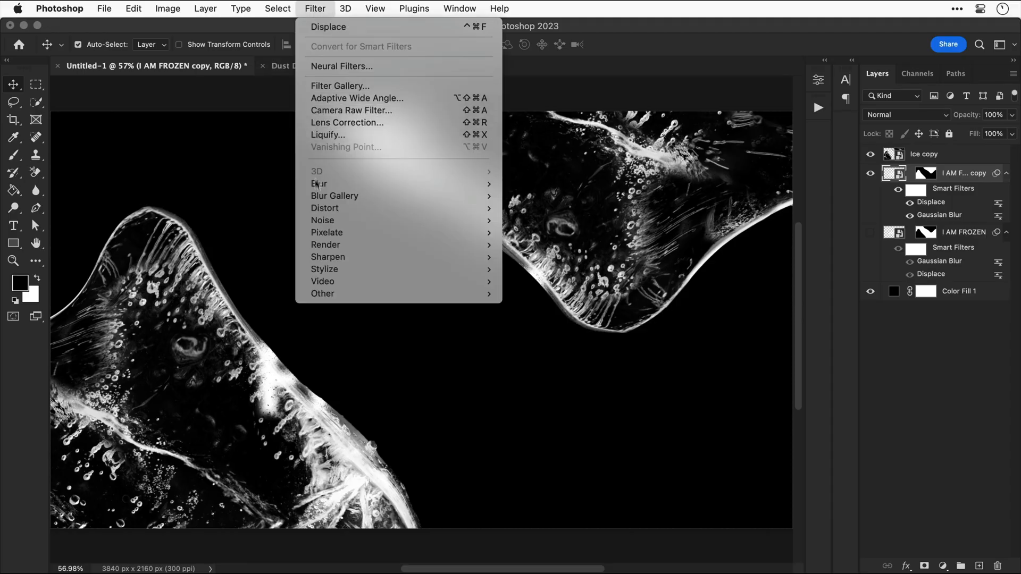
mouse_move(344, 220)
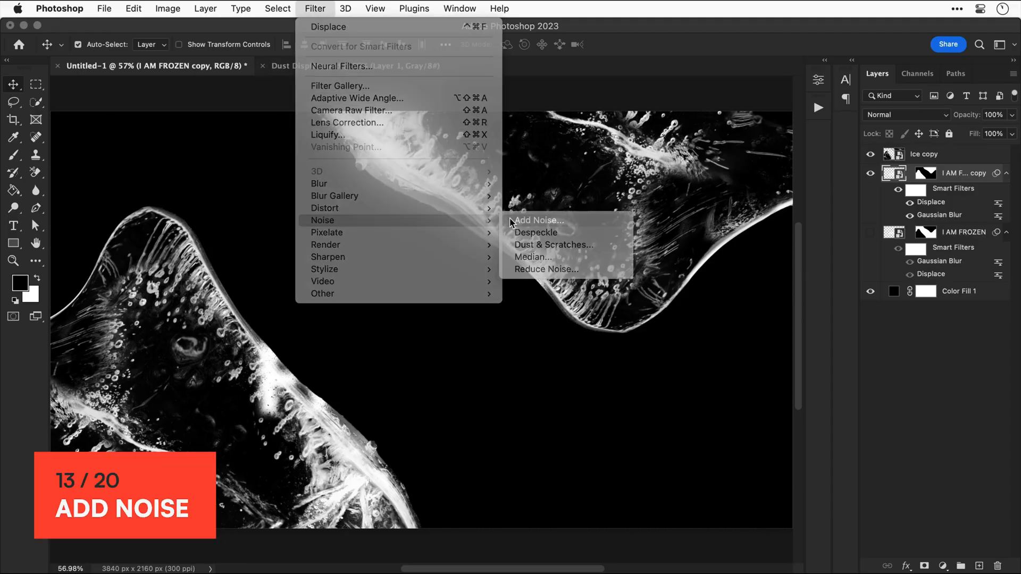
click(538, 221)
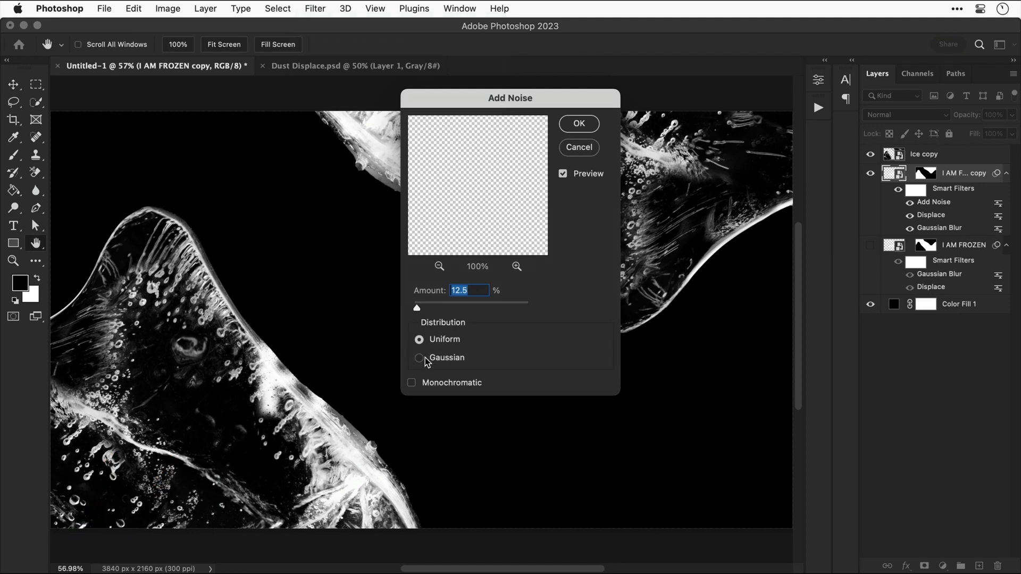
click(420, 357)
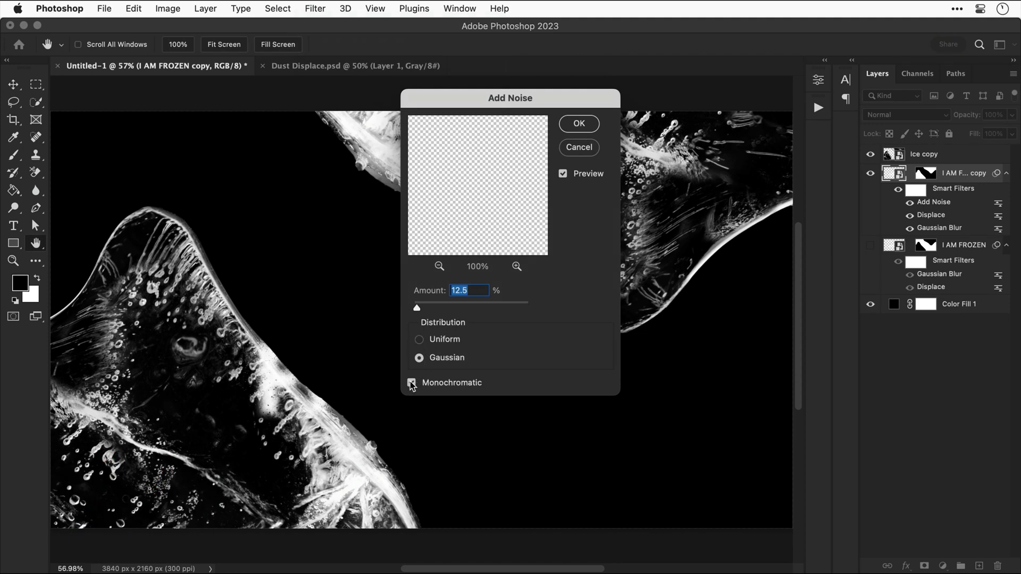
drag(417, 306, 446, 306)
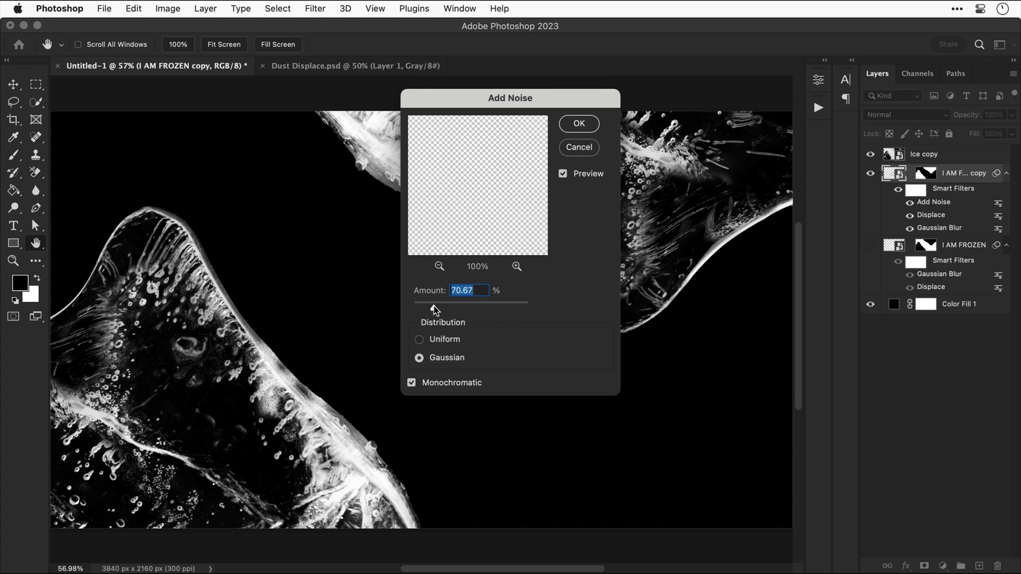
click(579, 124)
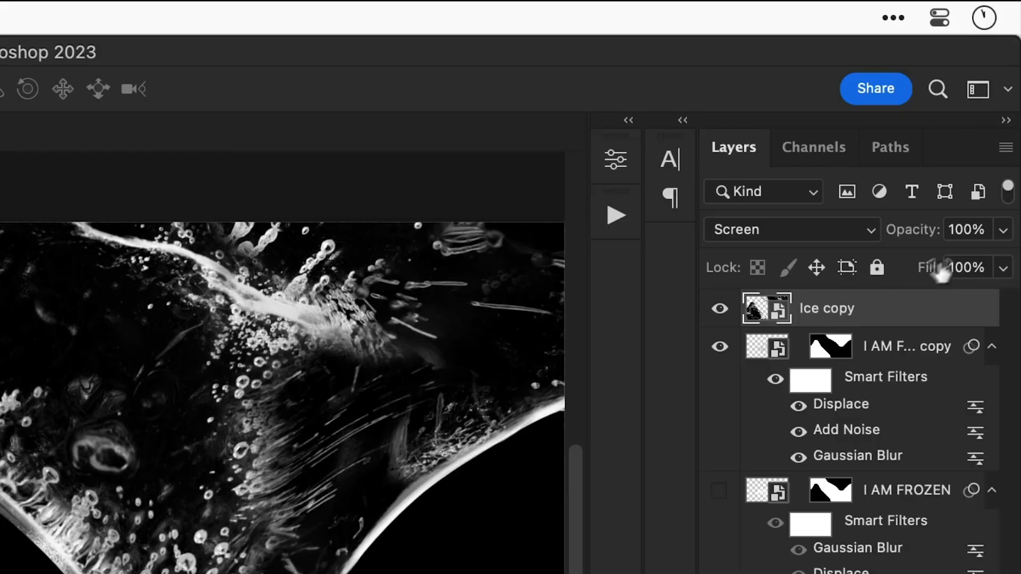
Step: Adjust the Ice copy opacity slider down to 55% and back, settling at 80%
drag(1006, 267, 961, 267)
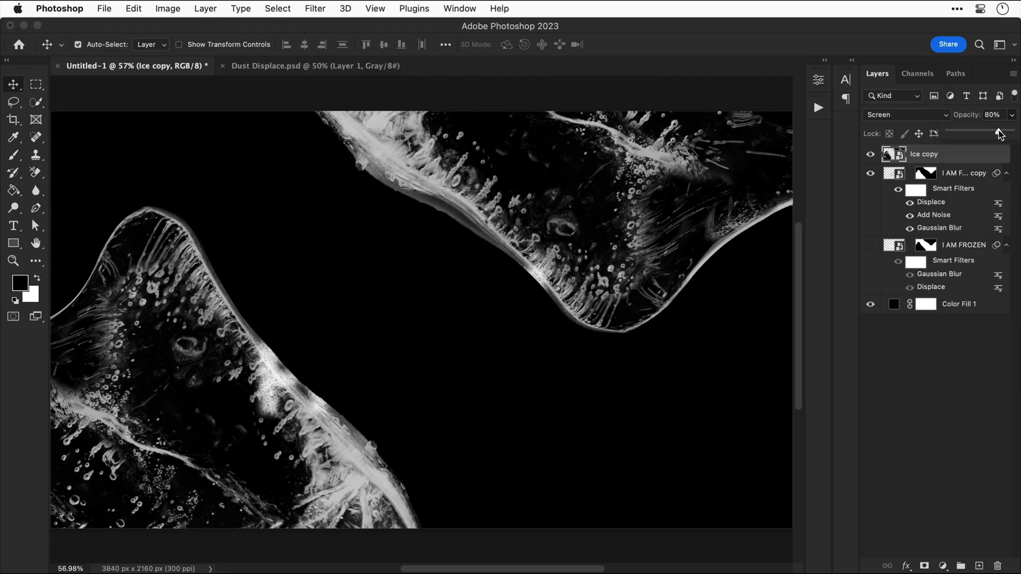
drag(998, 134, 984, 134)
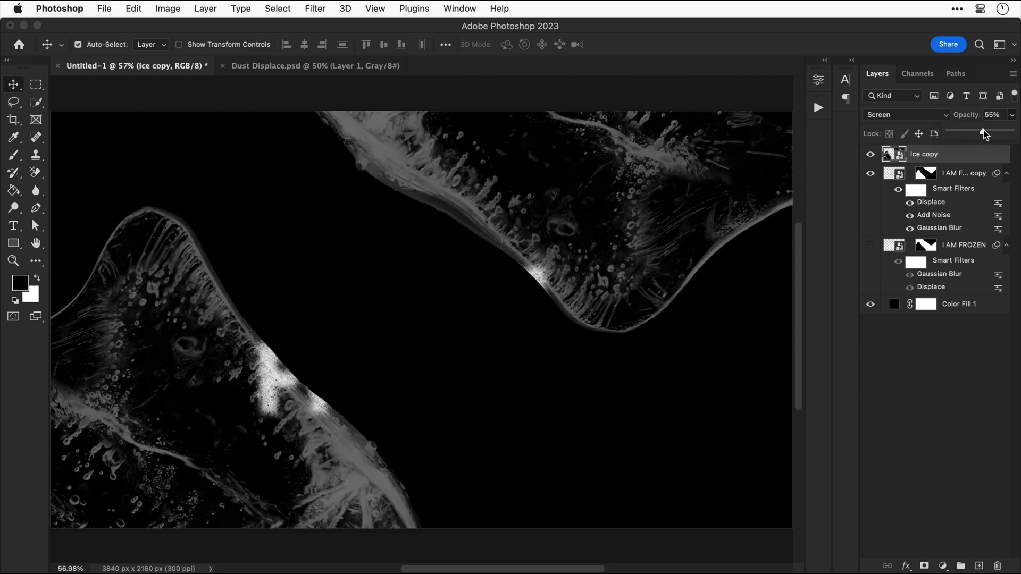
drag(984, 134, 1003, 133)
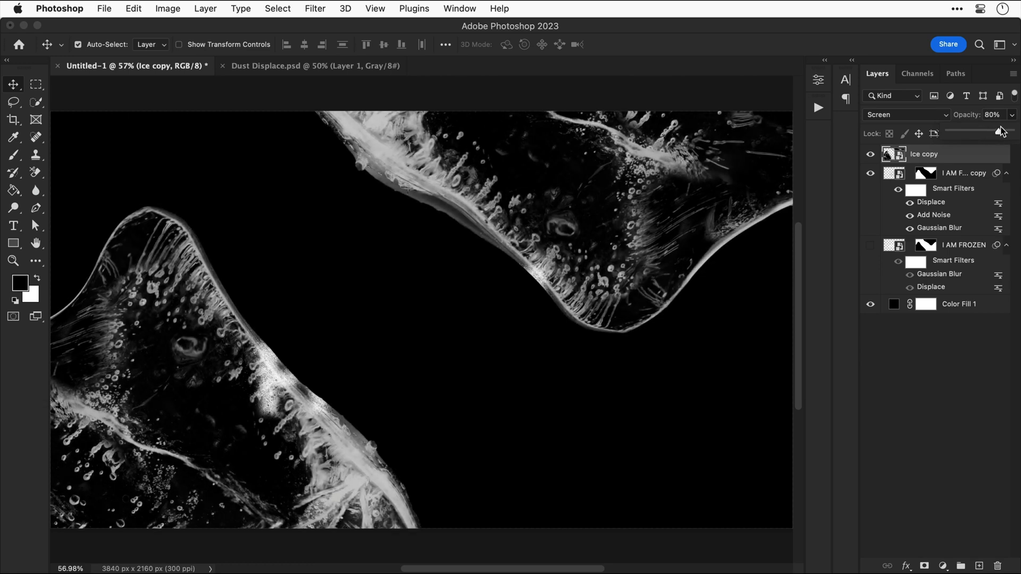
click(864, 556)
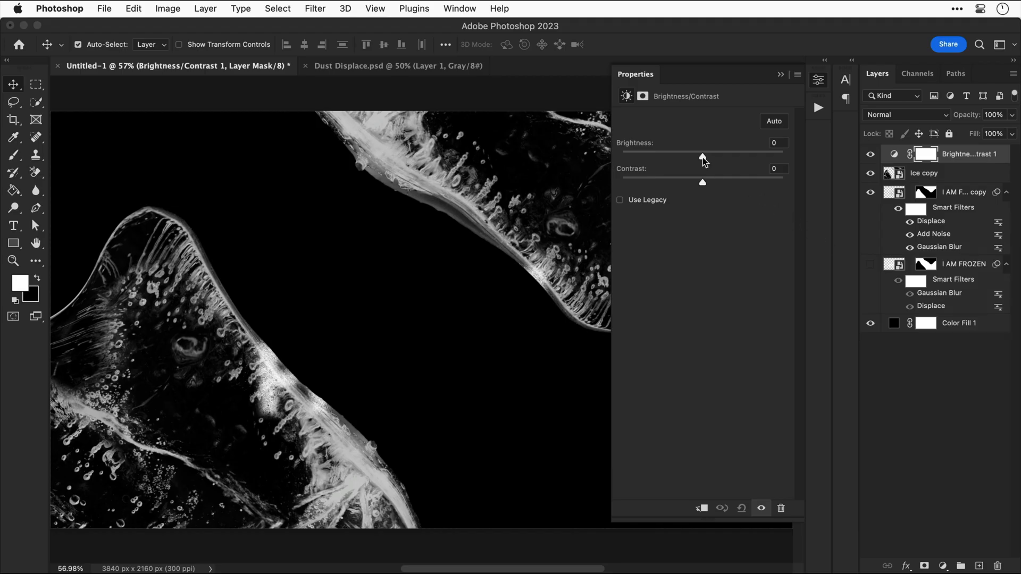
Step: Set the clipped Brightness/Contrast to about -110 brightness and 100 contrast
drag(702, 155, 658, 155)
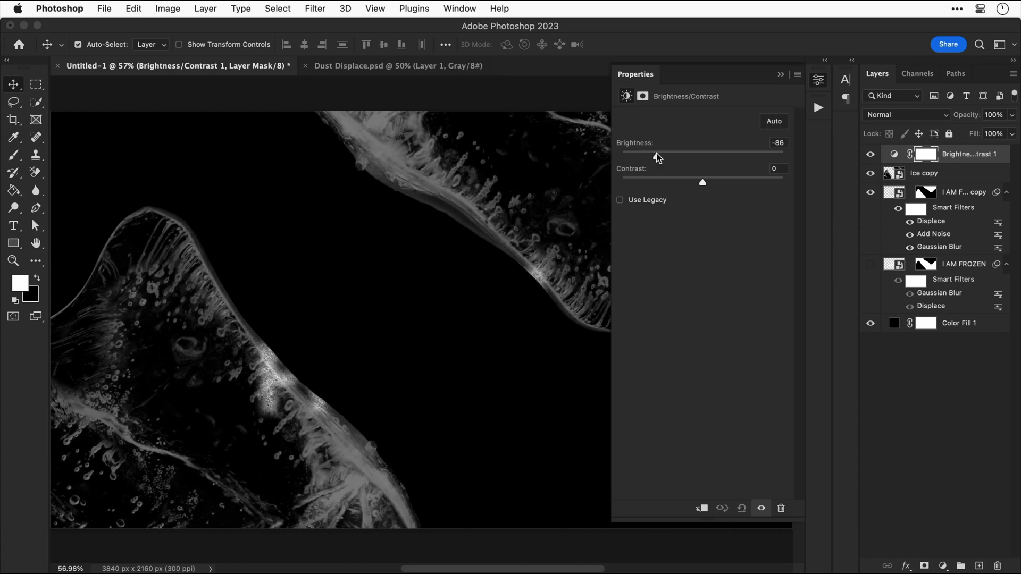
drag(702, 182, 782, 182)
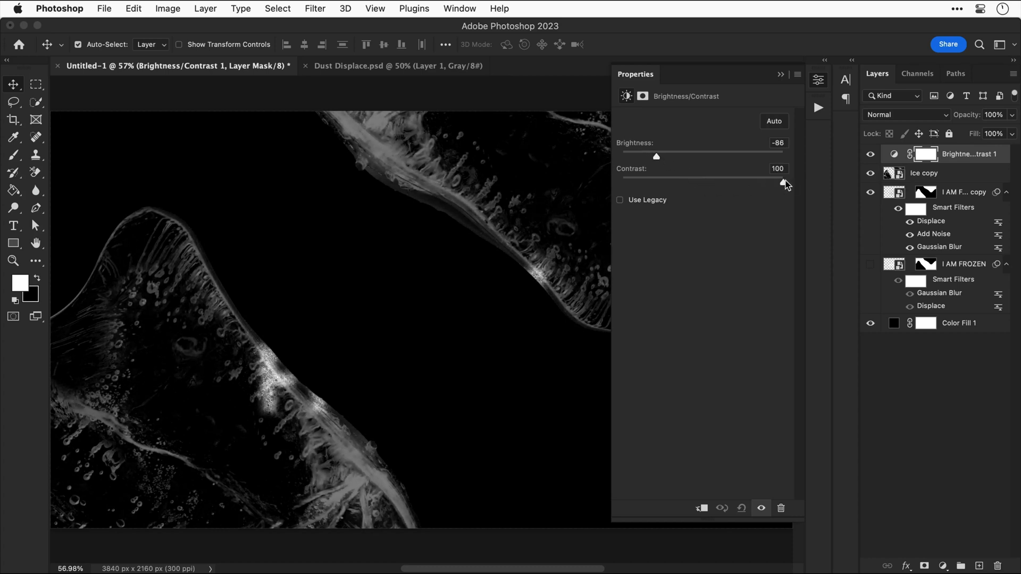
drag(656, 156, 649, 156)
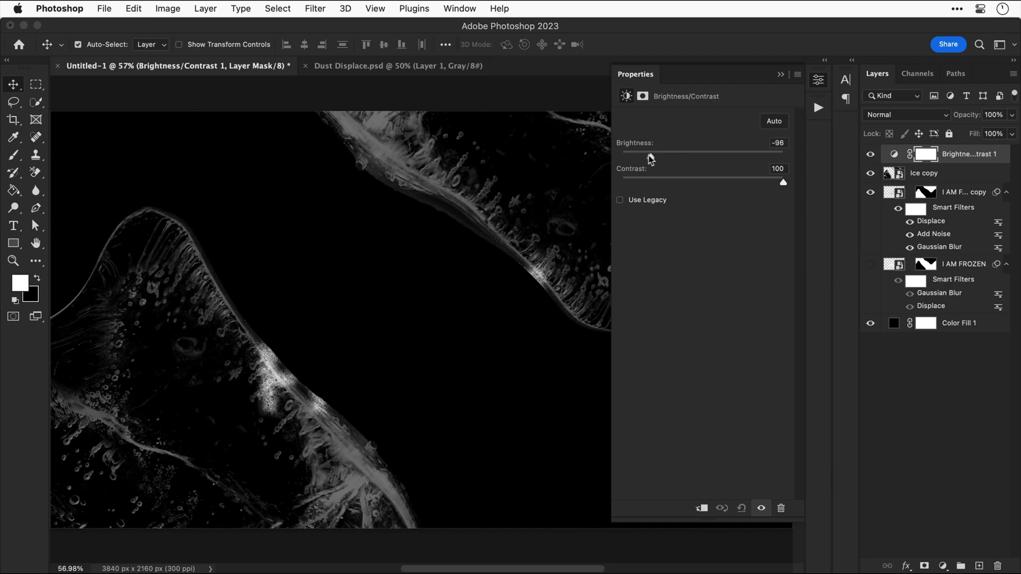
drag(647, 151, 665, 152)
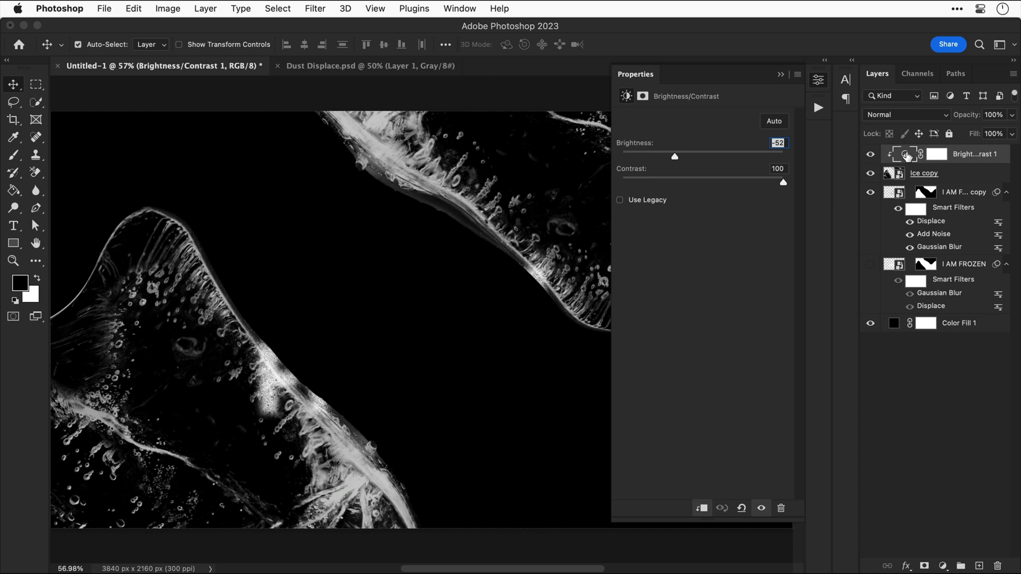
drag(674, 157, 624, 156)
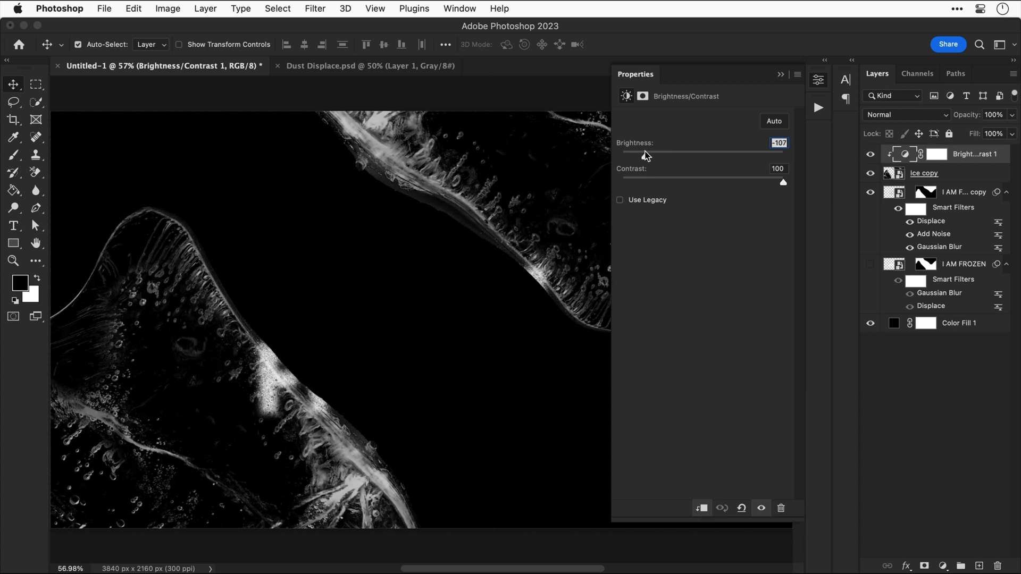
drag(645, 156, 643, 156)
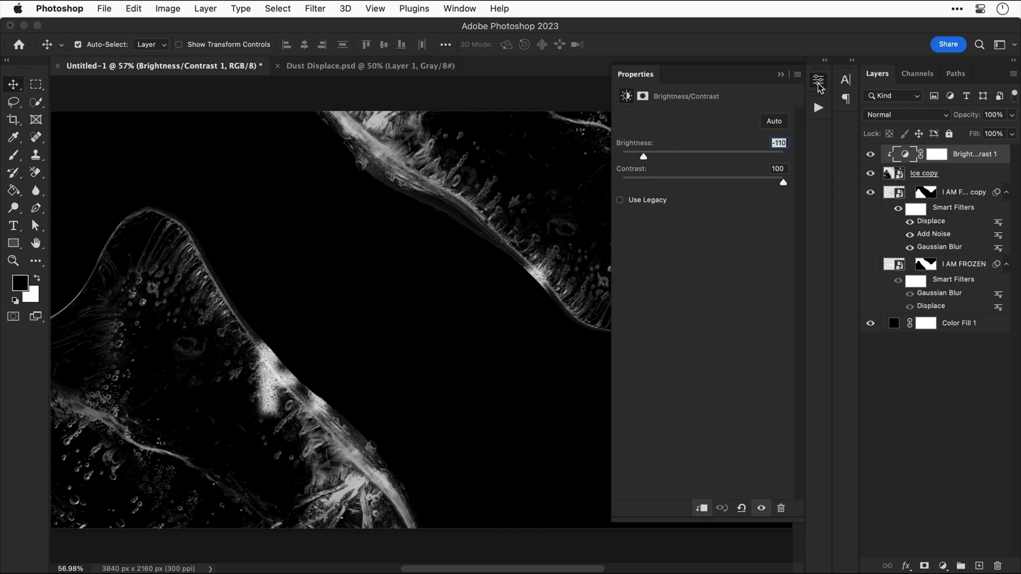
click(870, 263)
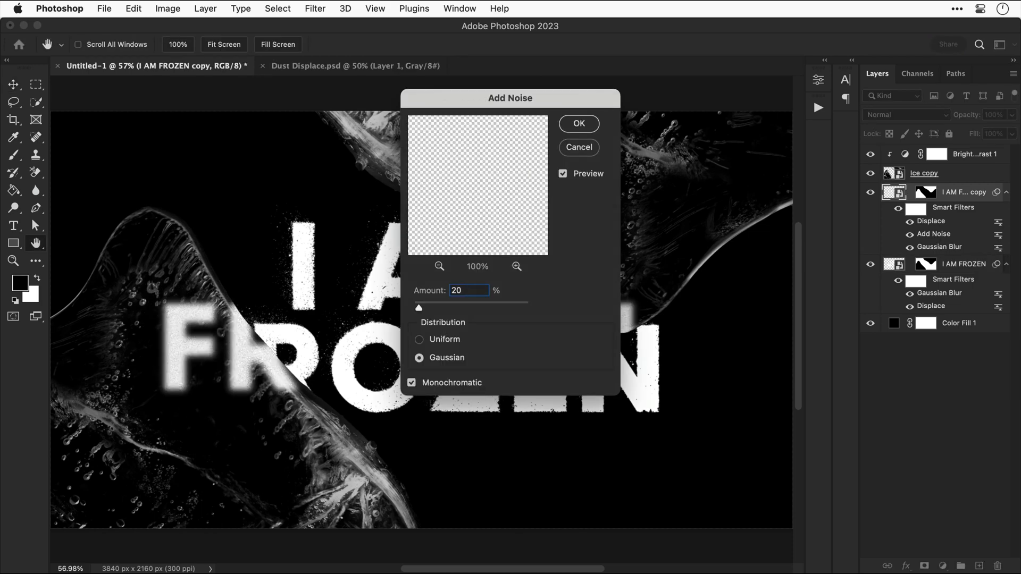
Step: Lower the title copy's Add Noise to 20% and switch to Dust Displace.psd
click(579, 124)
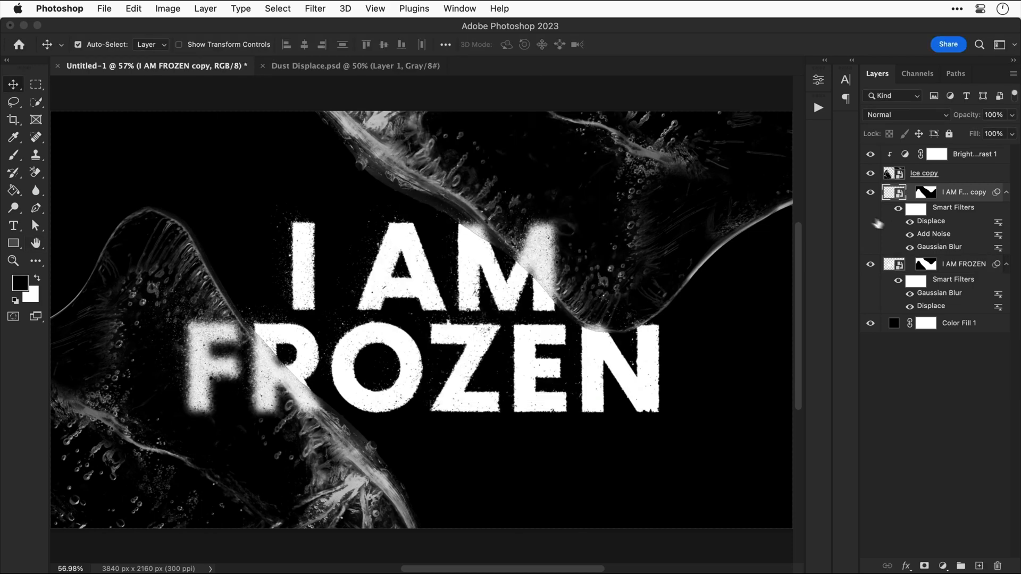
click(358, 66)
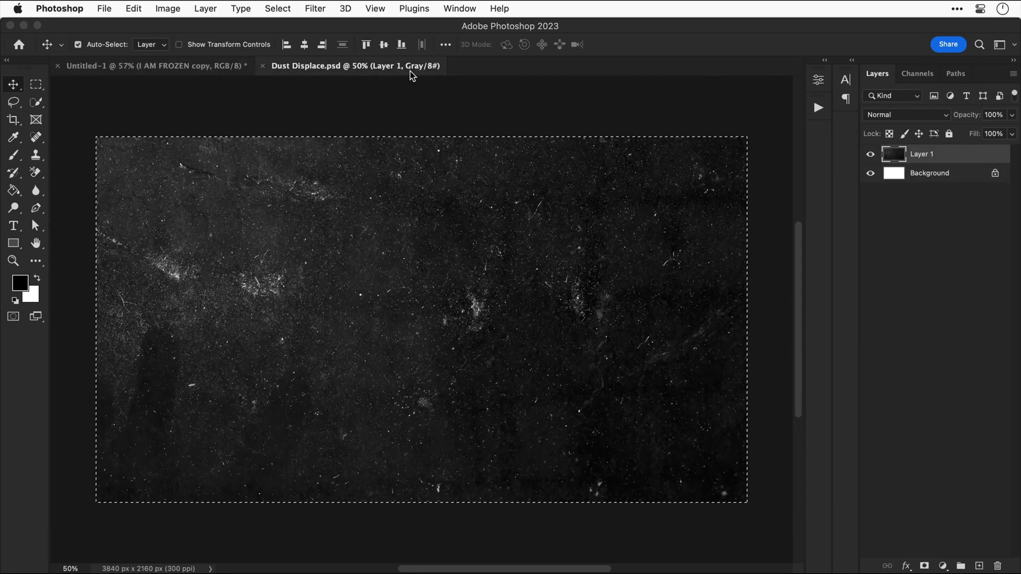
Step: Blend the Dust layer in Screen mode at 60% opacity atop the poster
click(159, 66)
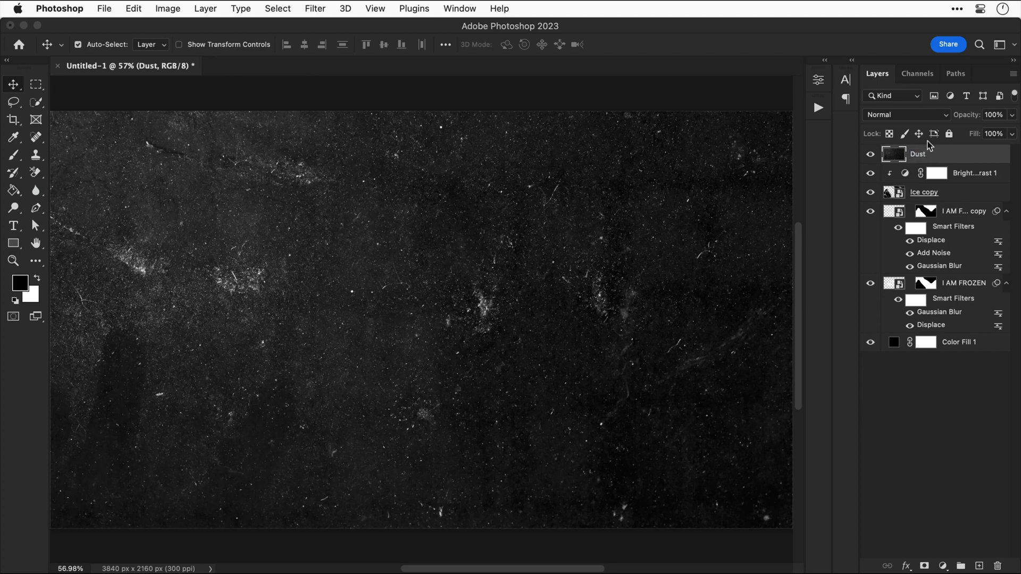
click(905, 115)
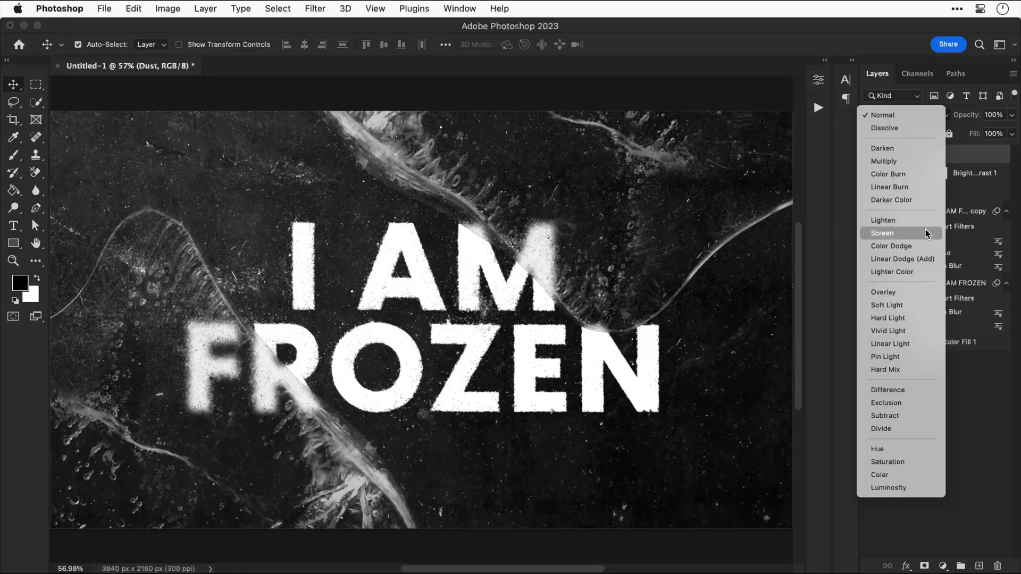
click(882, 233)
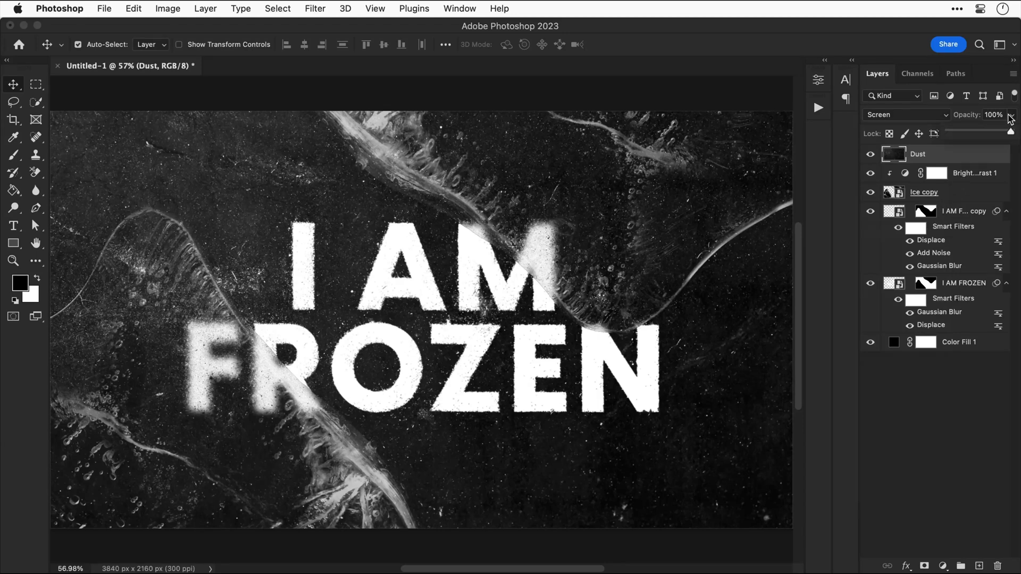
drag(1012, 131, 985, 131)
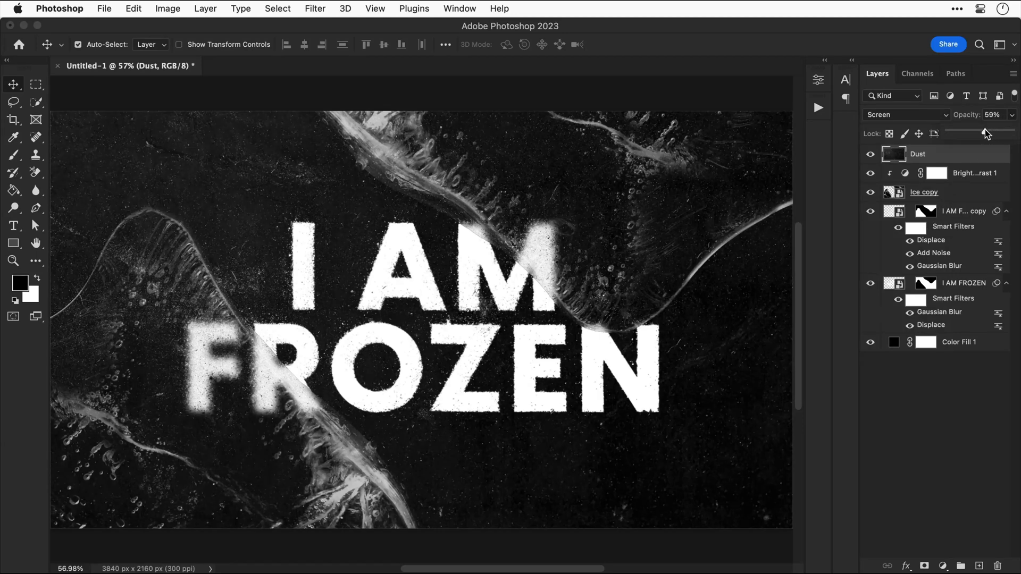
click(1013, 114)
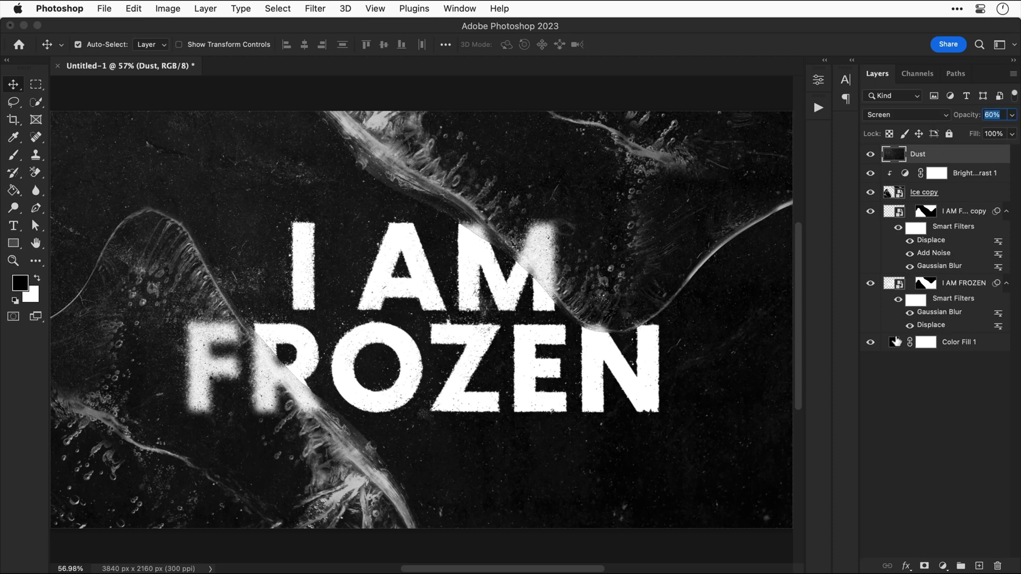
double_click(894, 342)
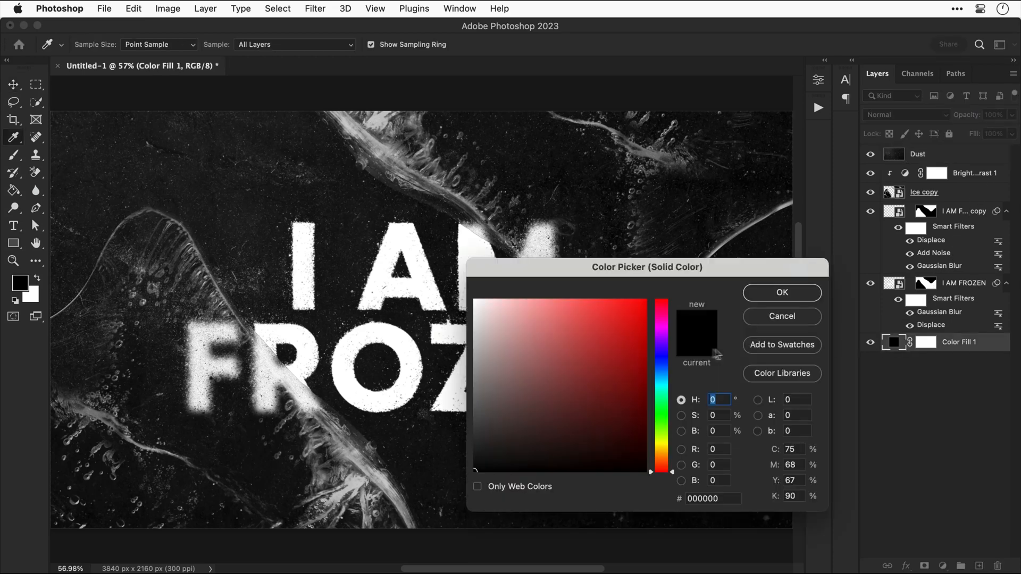
click(661, 354)
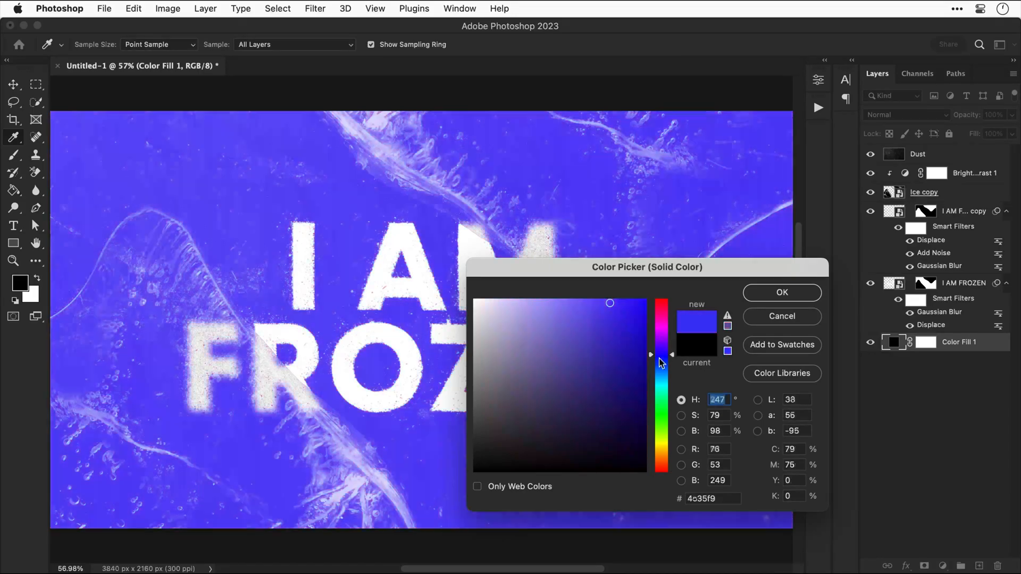
drag(659, 354, 670, 365)
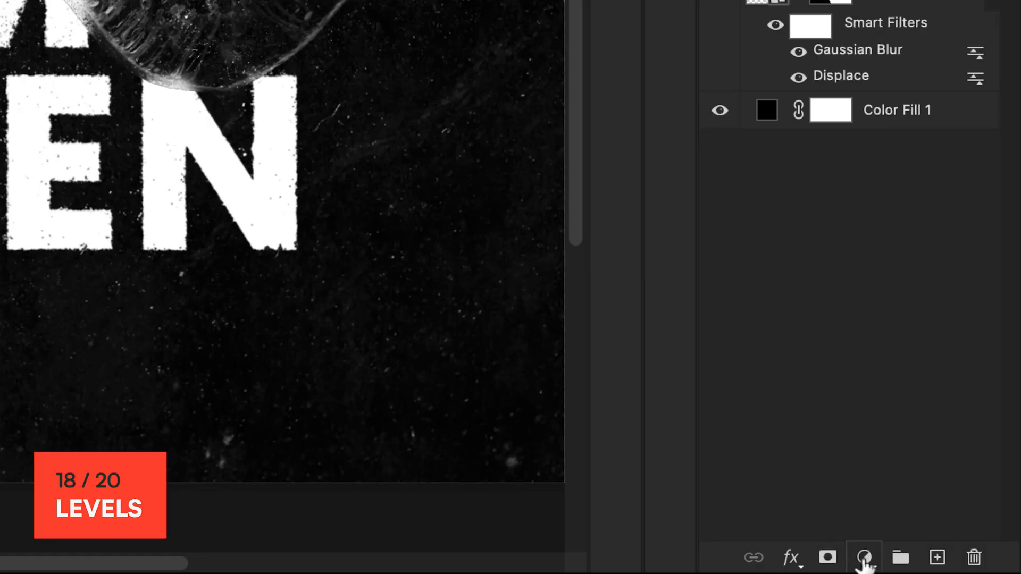
Step: Add a Levels adjustment layer and raise the black output level to fade the shadows
click(864, 559)
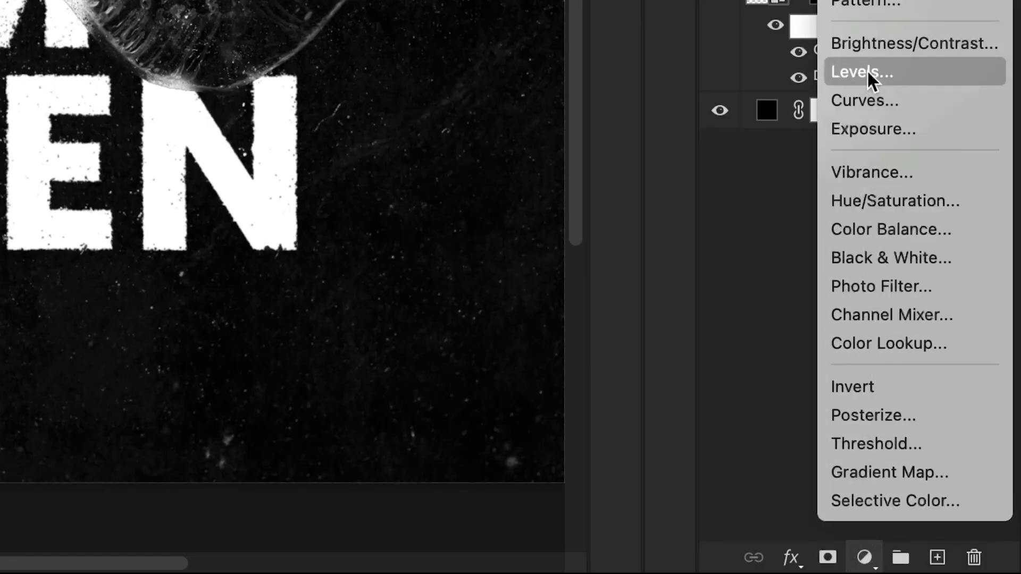
click(858, 72)
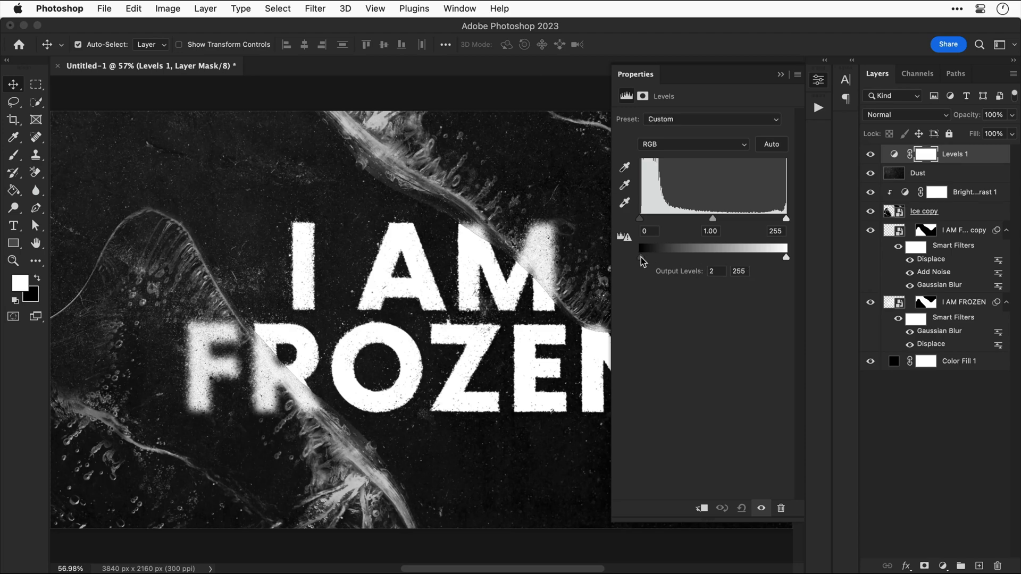
drag(640, 255, 650, 256)
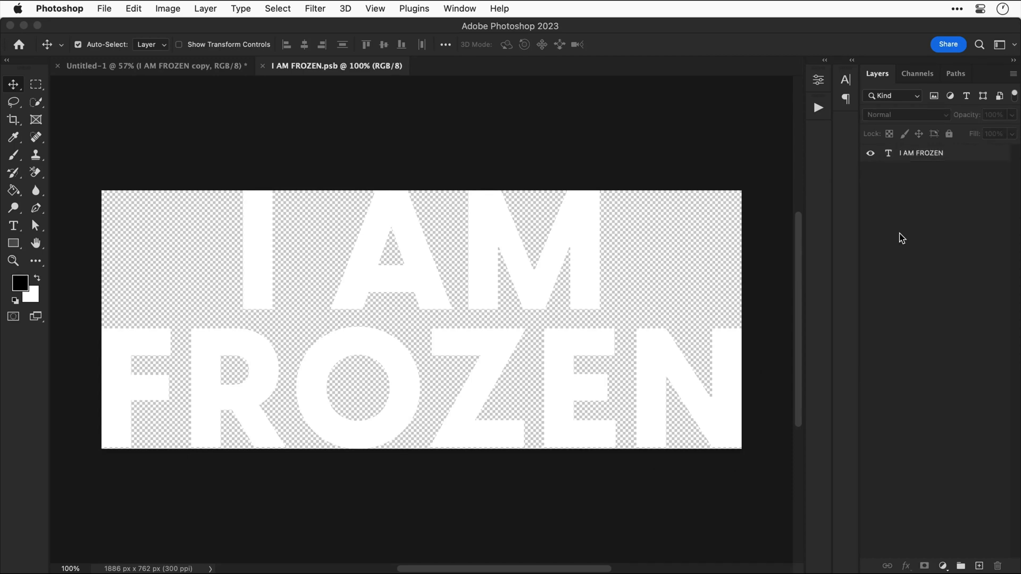
mouse_move(209, 31)
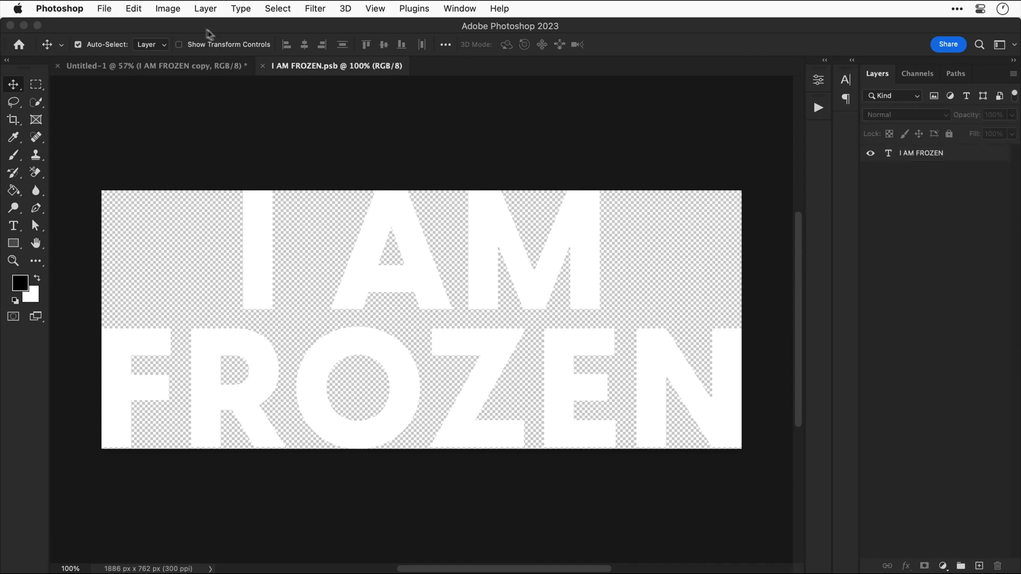
Step: Enlarge the I AM FROZEN.psb canvas to 6000 × 2000 px and return to Untitled-1
click(168, 9)
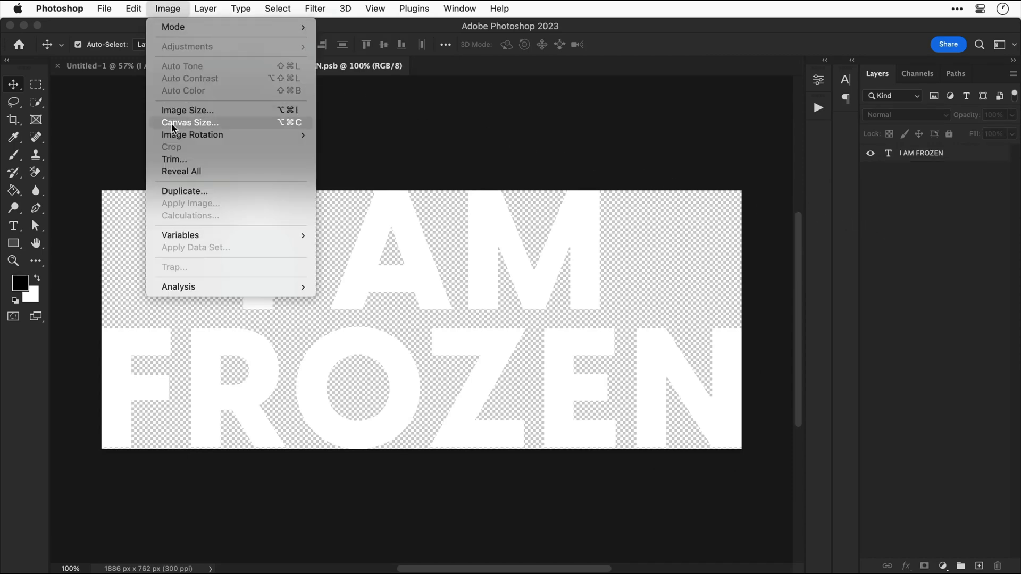
click(189, 122)
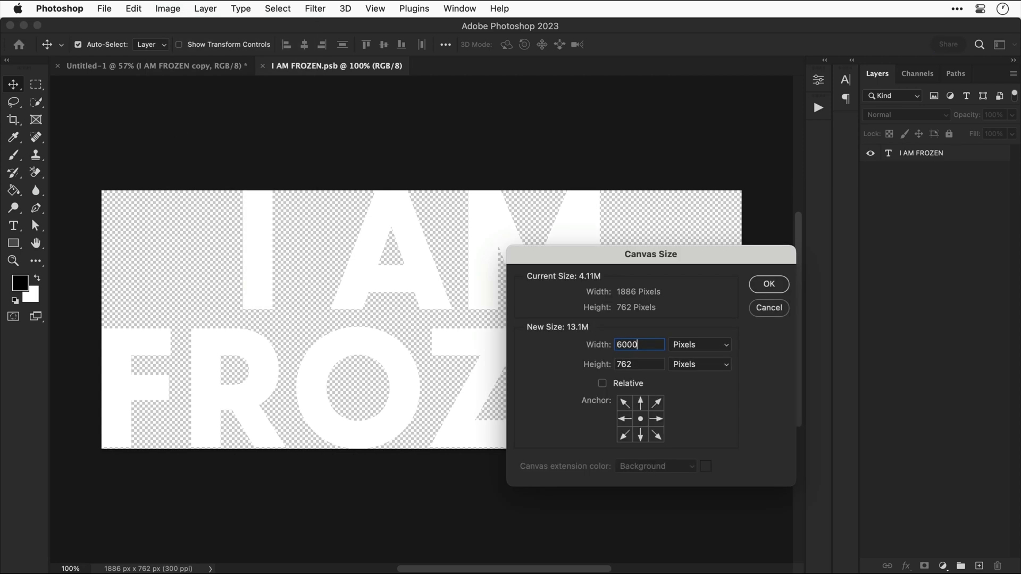
click(769, 285)
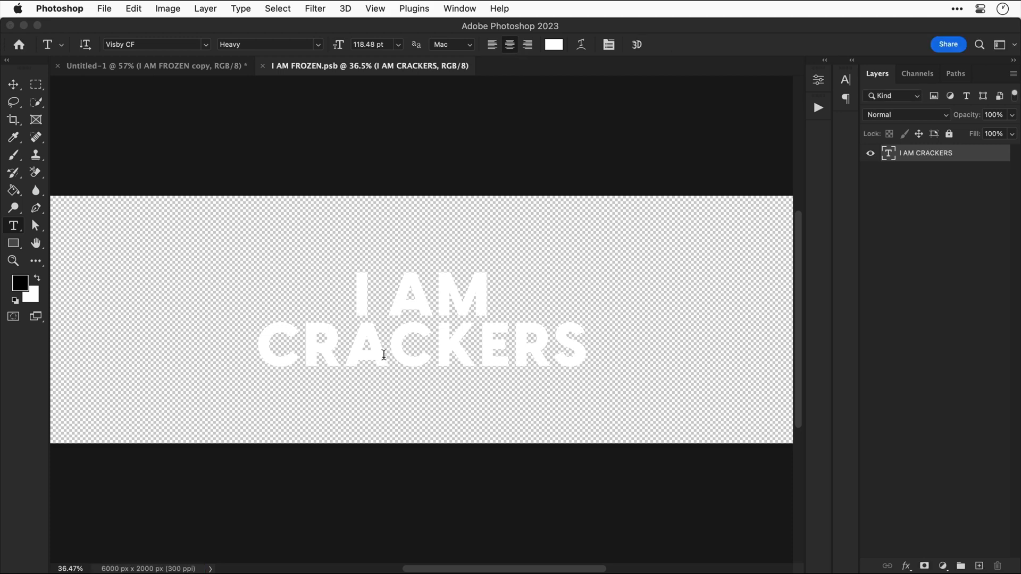
click(159, 66)
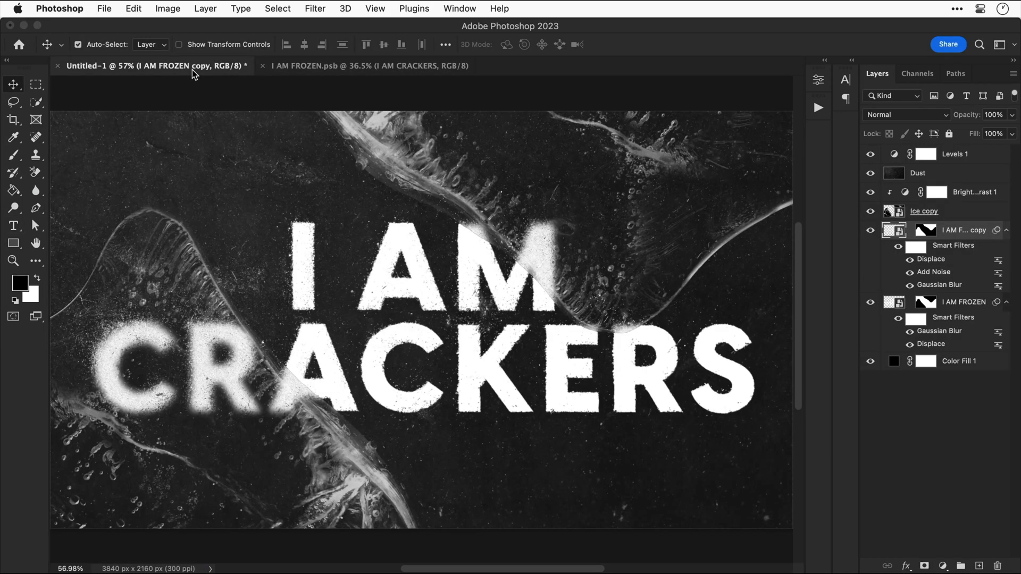
mouse_move(222, 75)
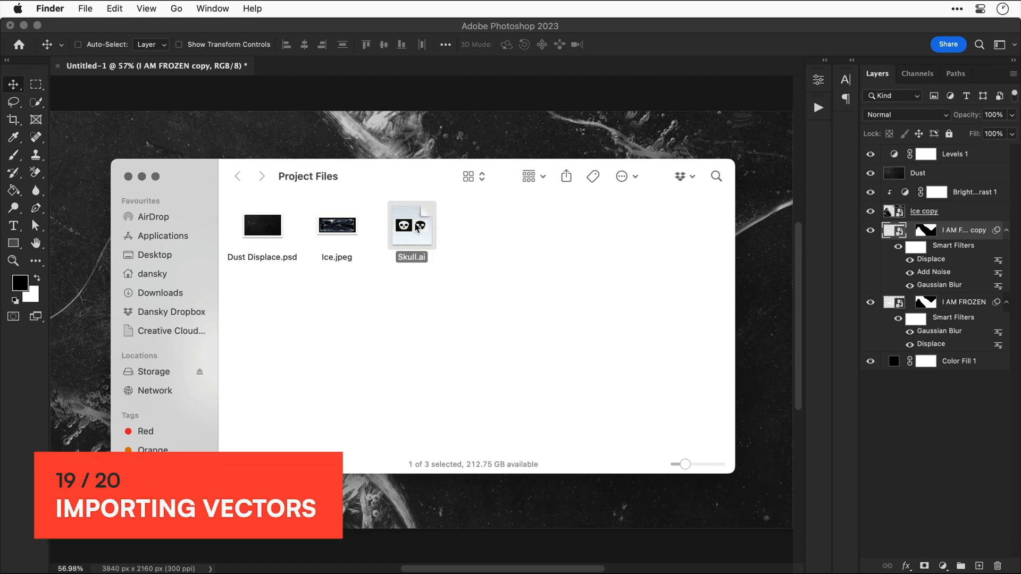
Step: Open Skull.ai in Illustrator and dismiss the 9-slice scaling prompt
double_click(413, 228)
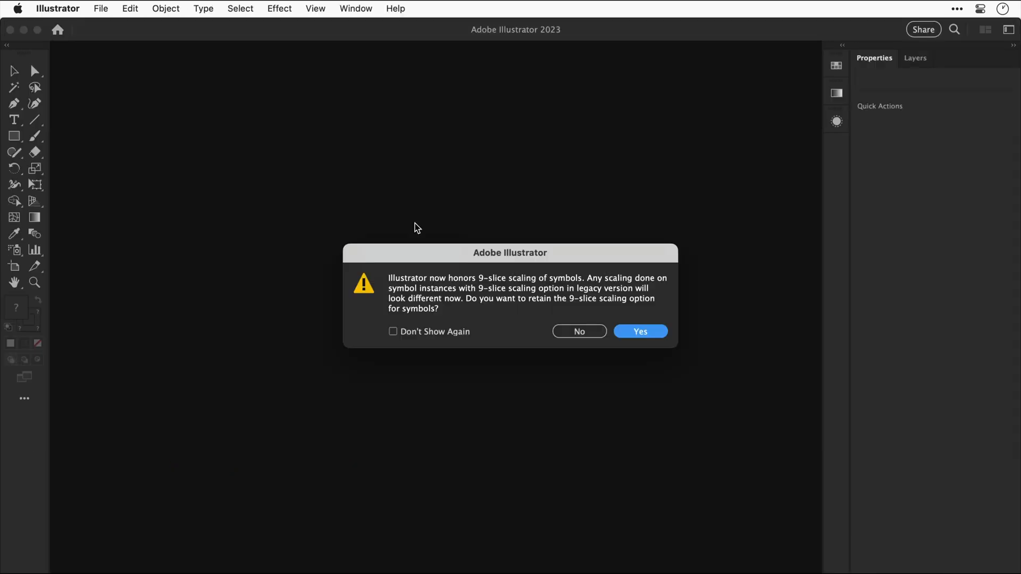
click(641, 331)
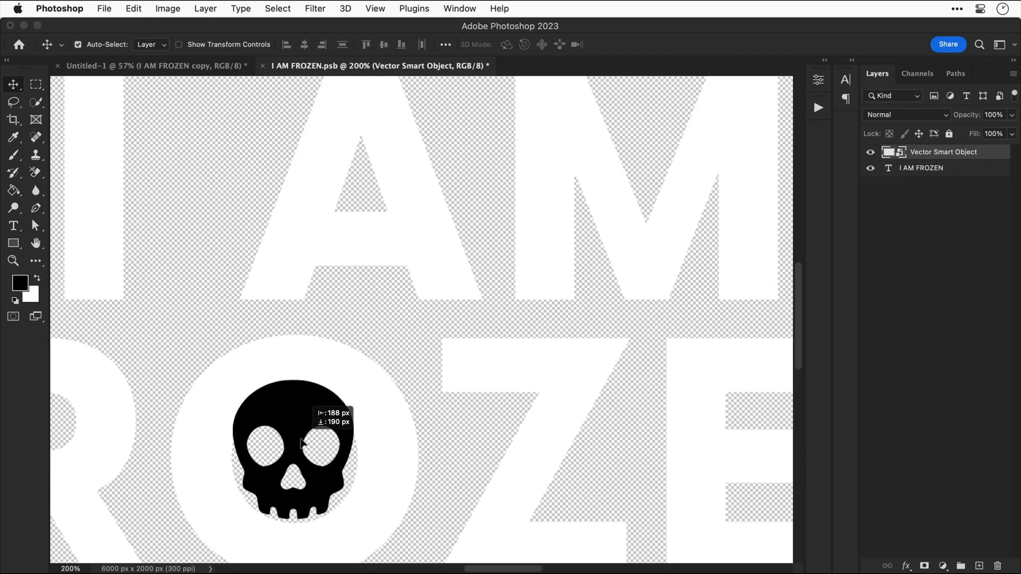
Step: Move the skull Vector Smart Object into the letter O and select the Brush tool
drag(303, 443, 310, 456)
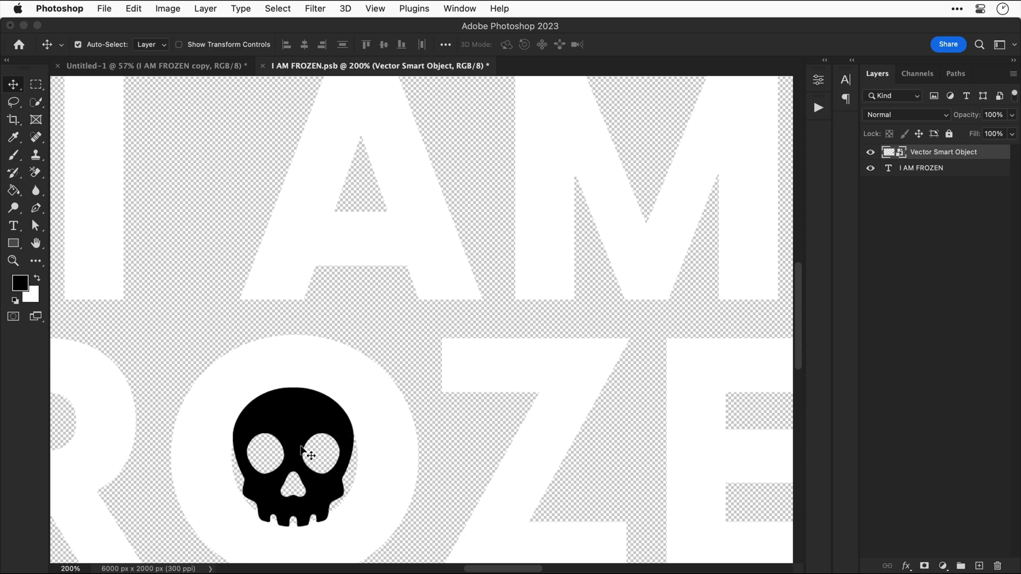
mouse_move(902, 555)
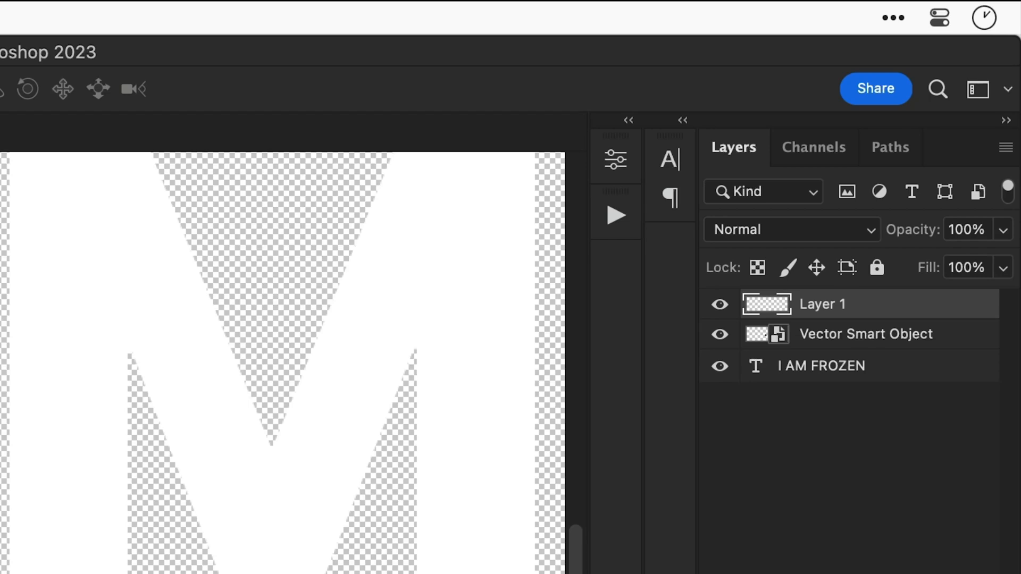
click(25, 310)
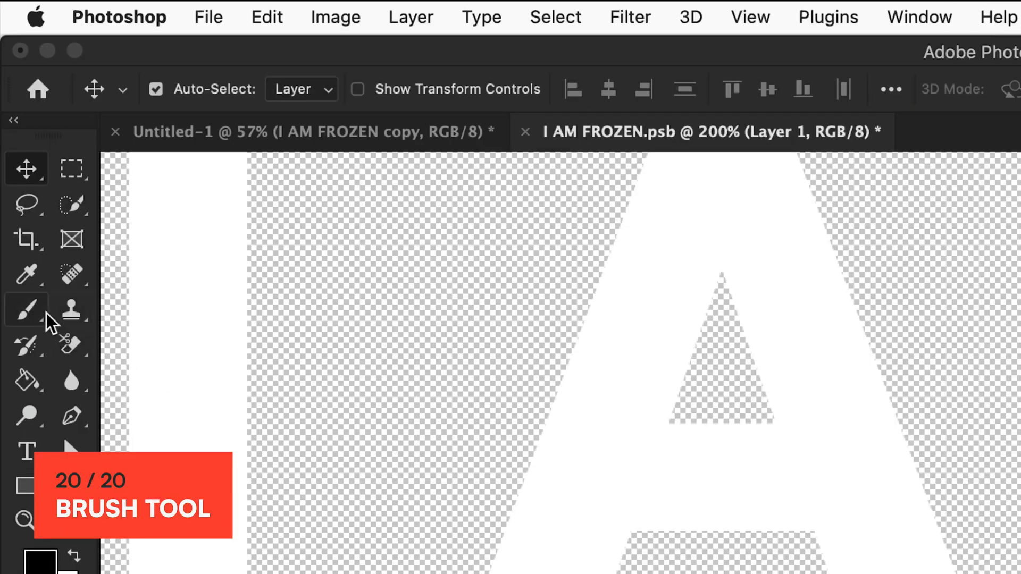